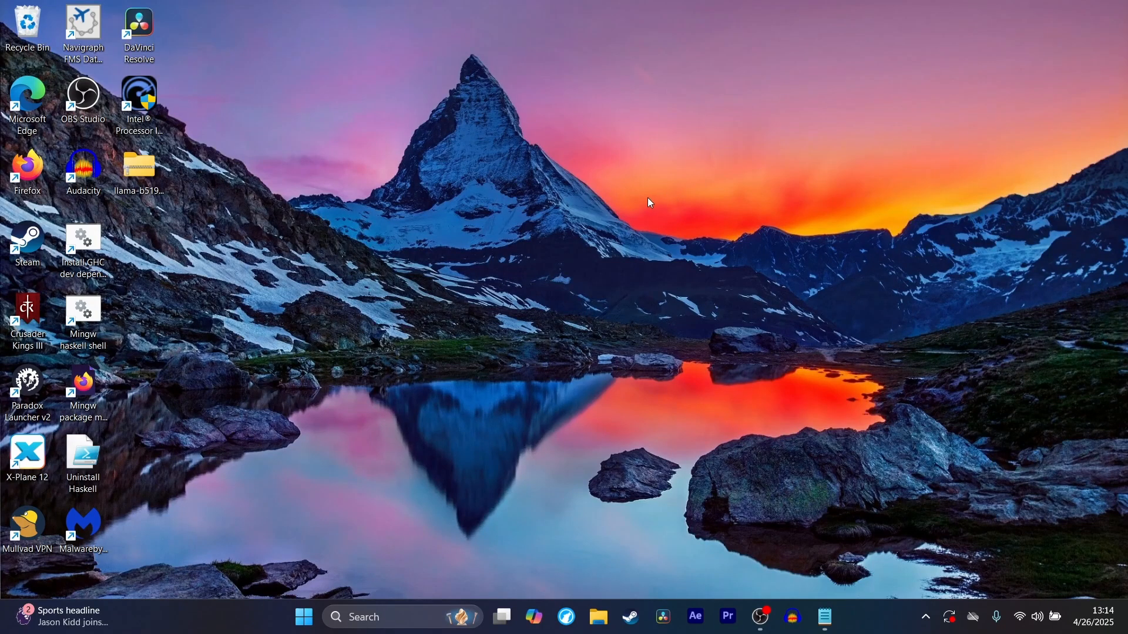
mouse_move(527, 280)
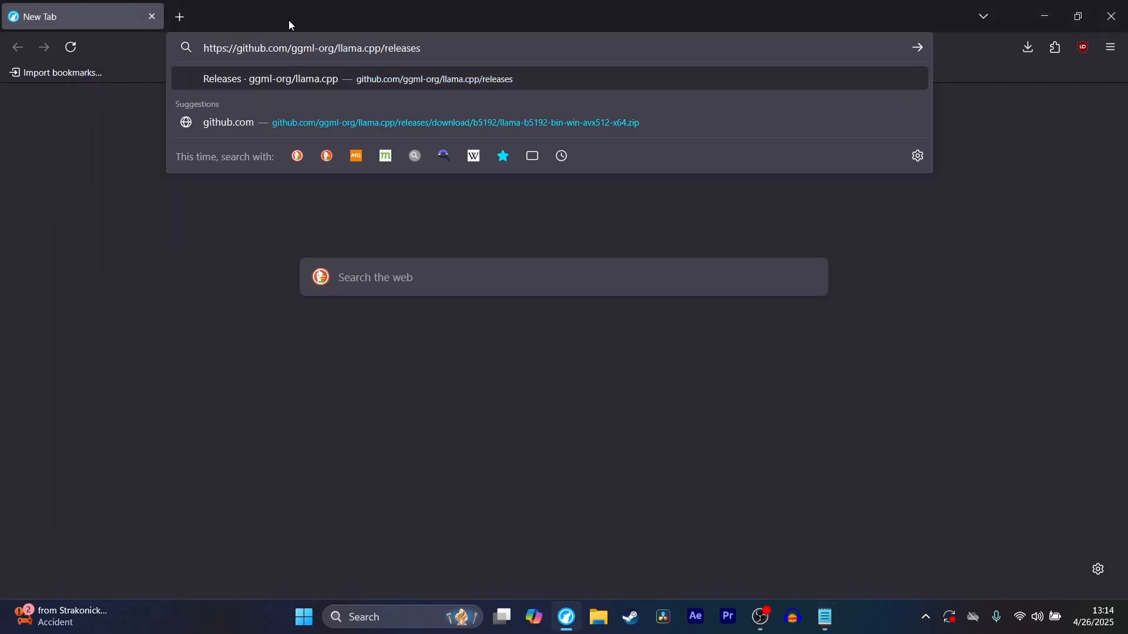
- Load the llama.cpp releases page and reveal all 26 assets of release b5192
key("Enter")
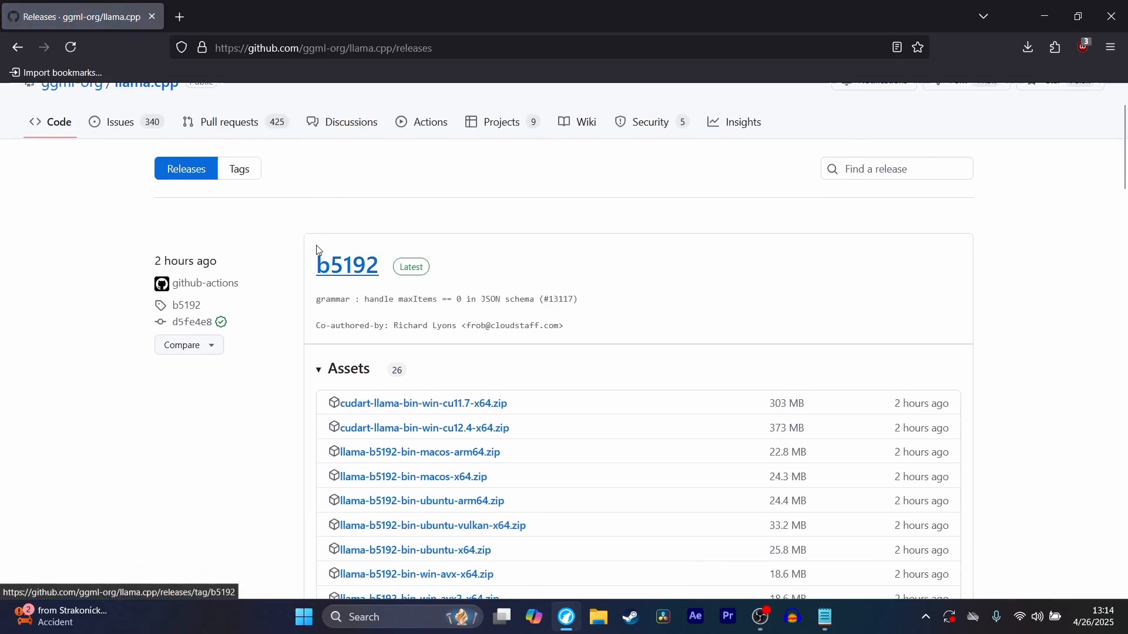
mouse_move(302, 231)
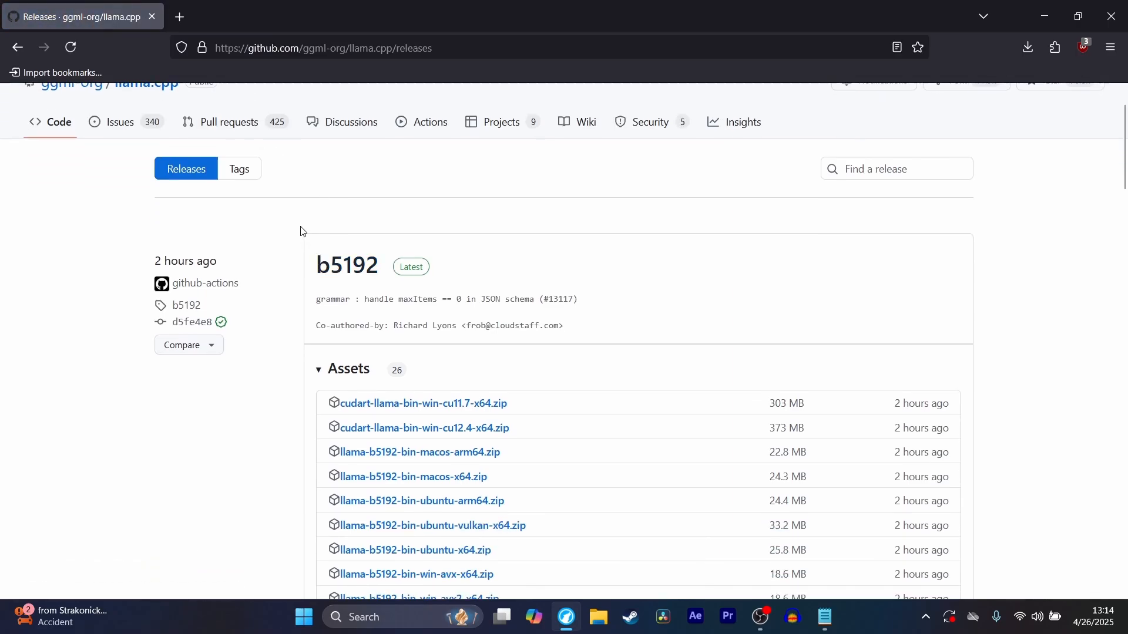
scroll("down", 3)
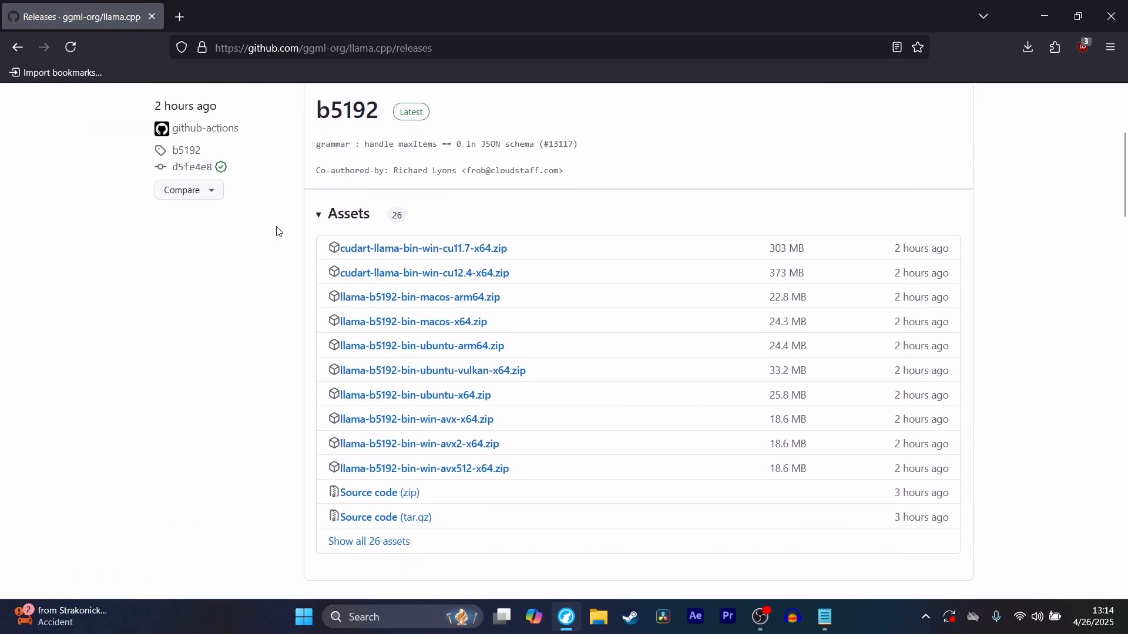
mouse_move(258, 257)
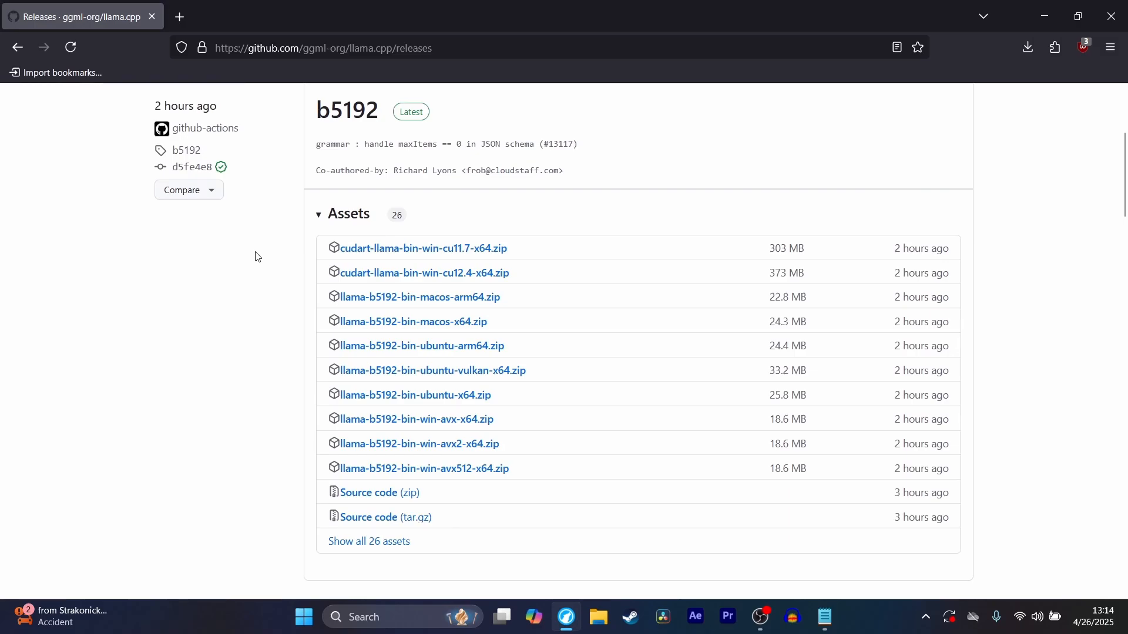
mouse_move(281, 350)
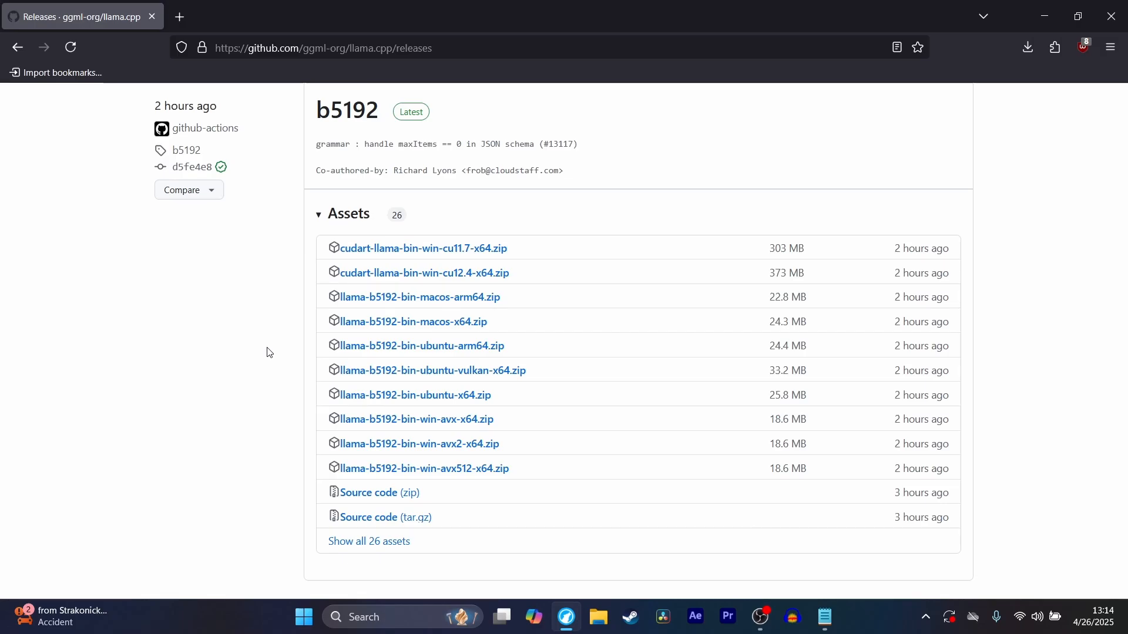
mouse_move(368, 540)
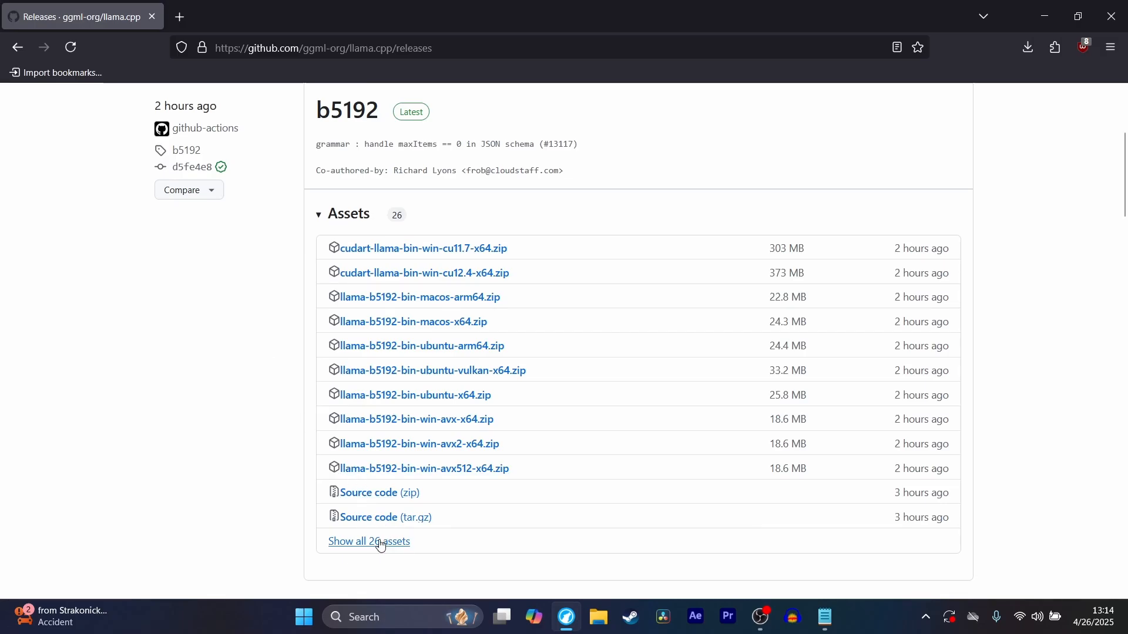
left_click(368, 540)
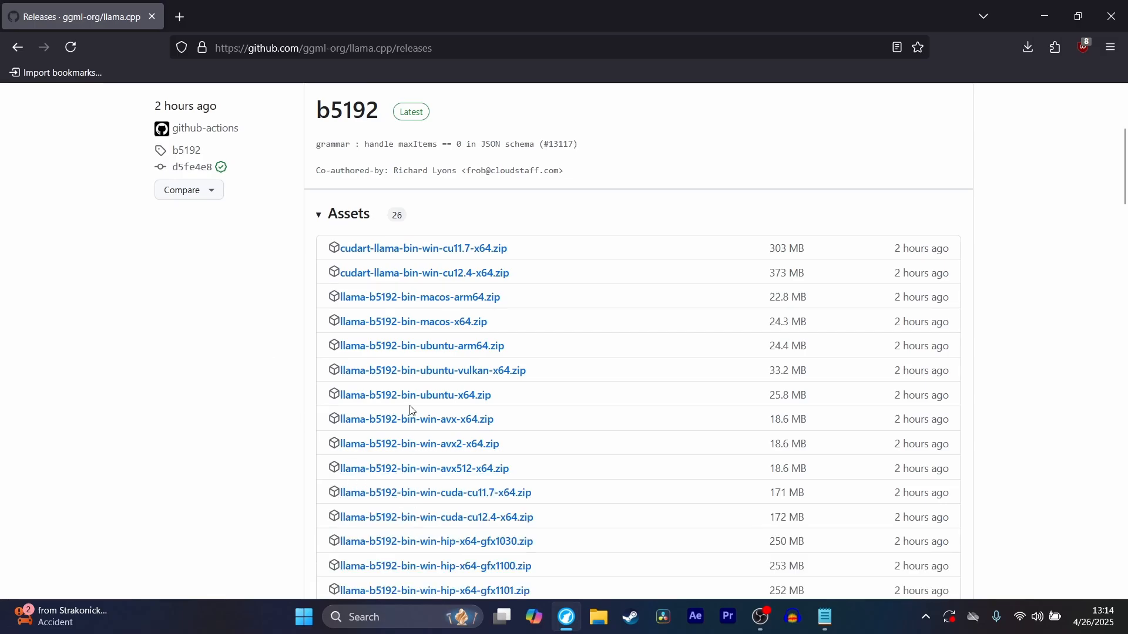
- Start downloading llama-b5192-bin-win-cuda-cu12.4-x64.zip
scroll("down", 3)
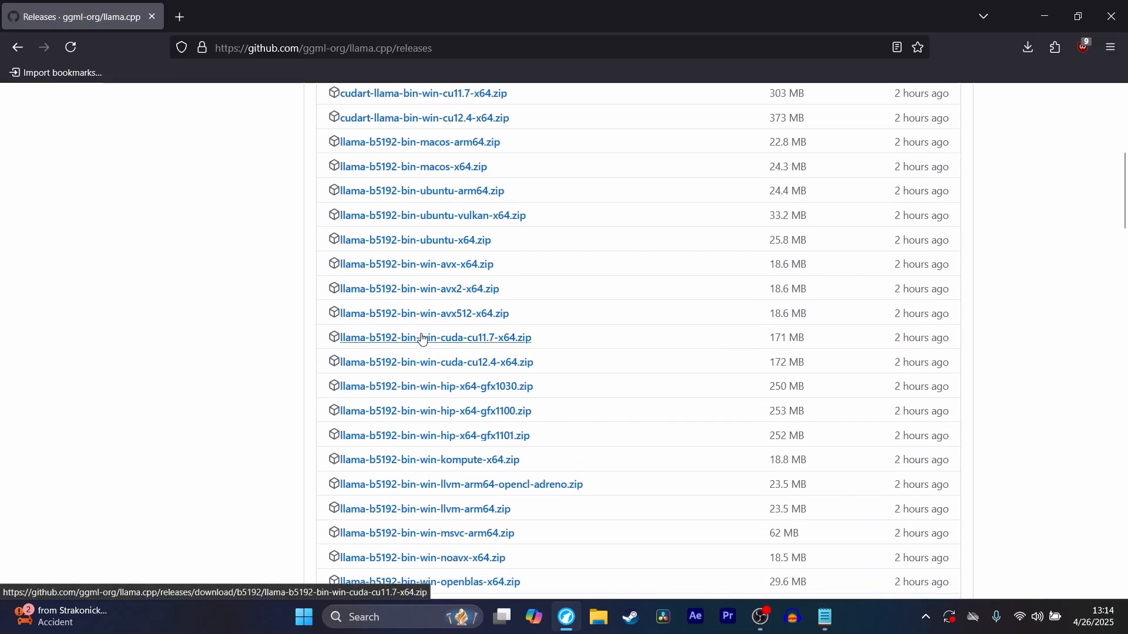
mouse_move(430, 361)
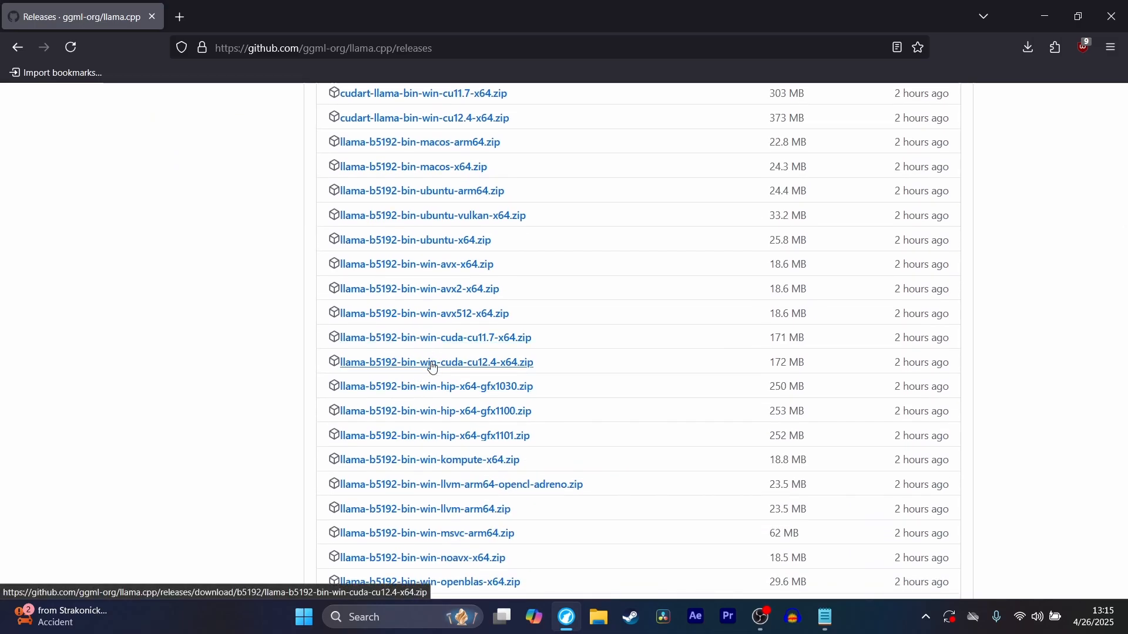
left_click(437, 362)
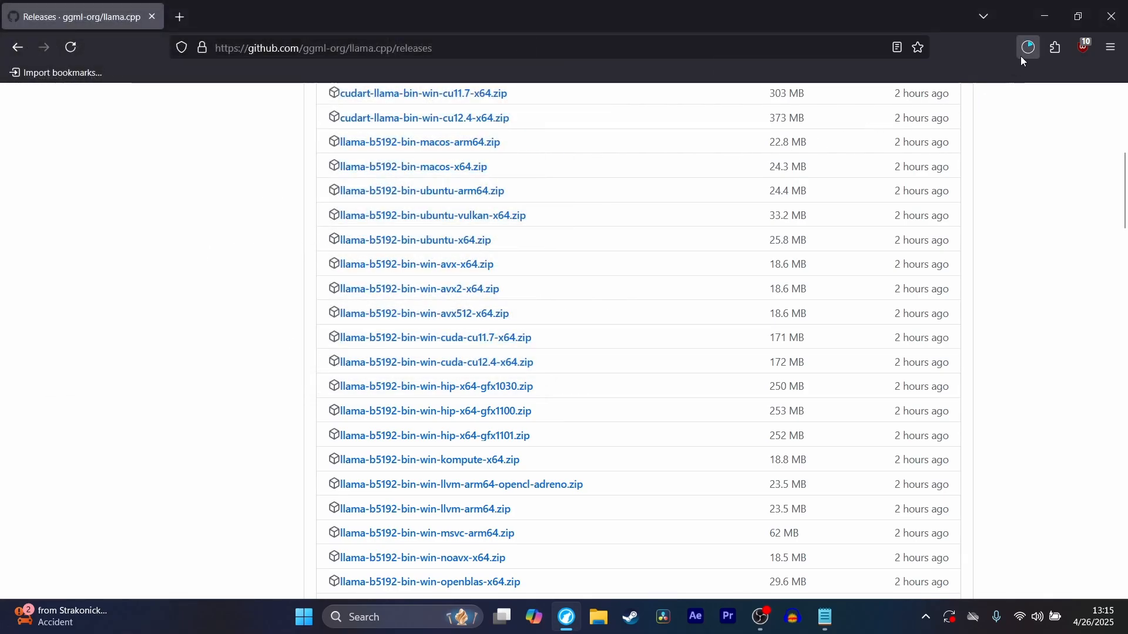
left_click(437, 362)
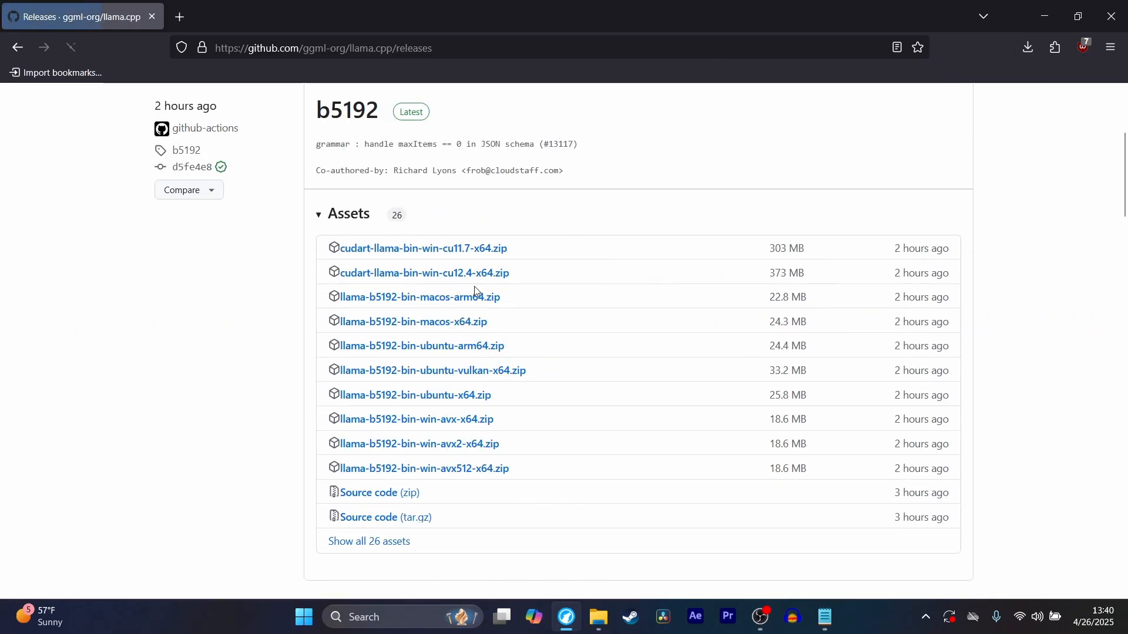
left_click(424, 273)
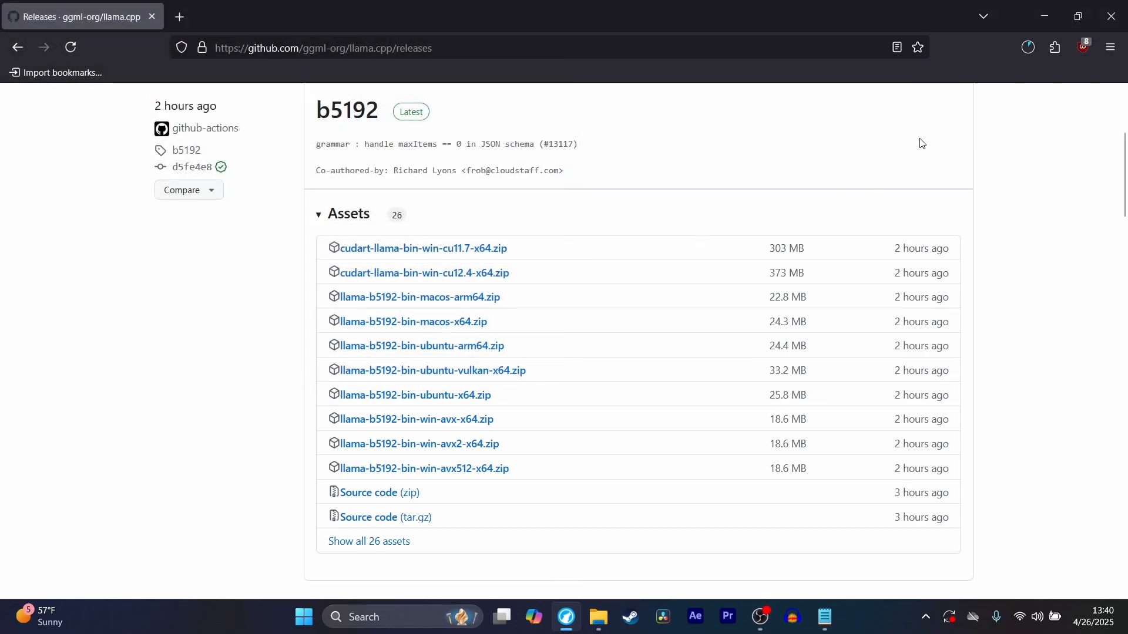
mouse_move(760, 617)
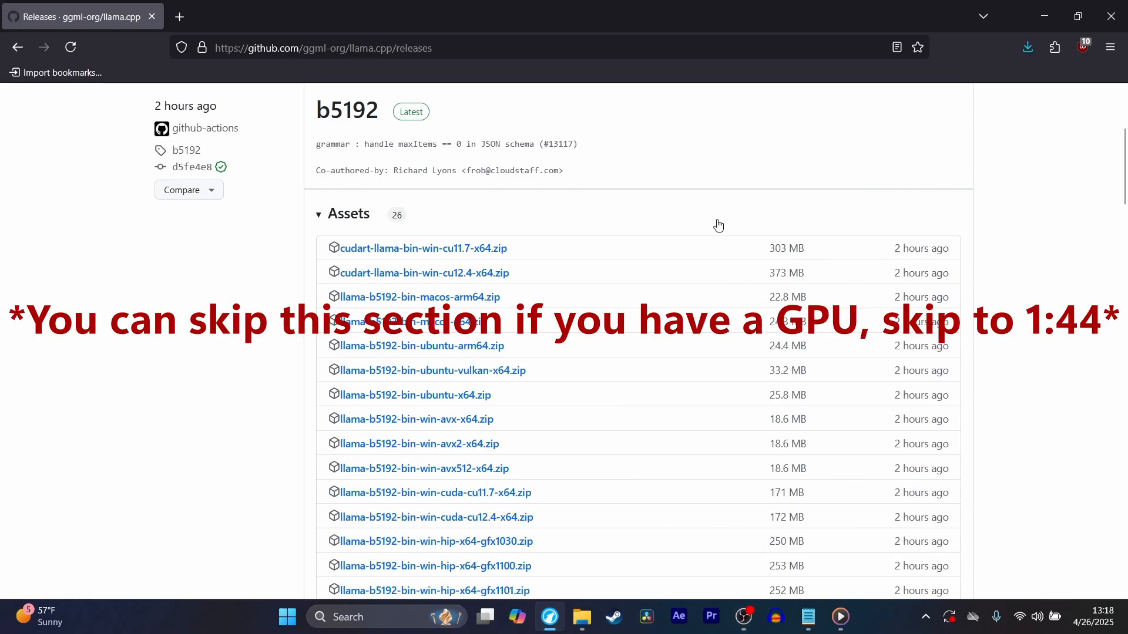
mouse_move(636, 207)
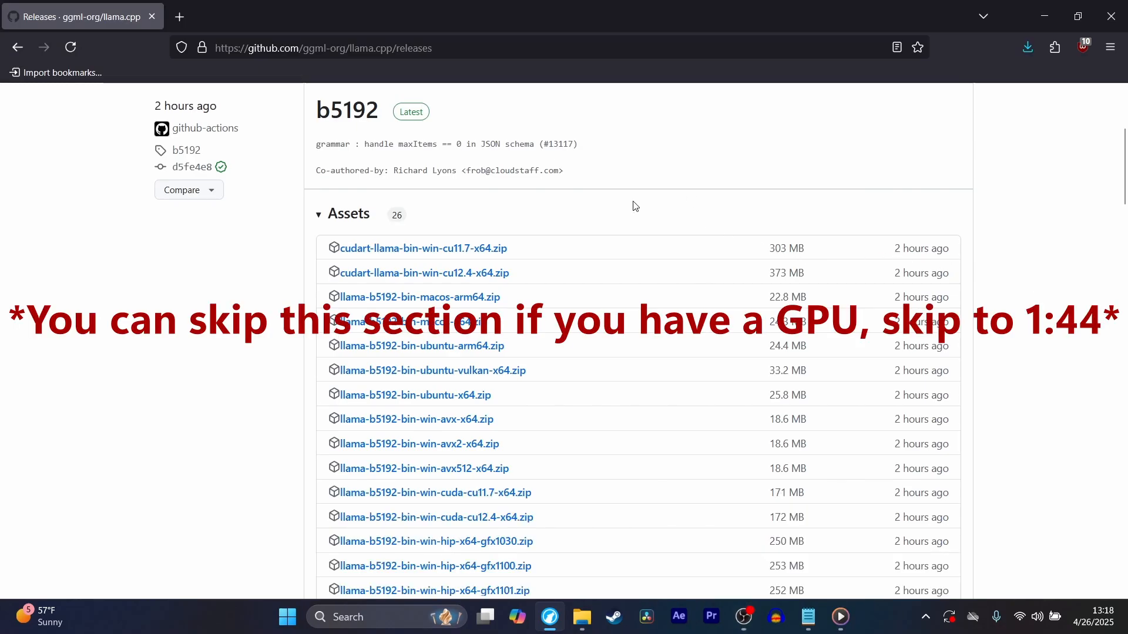
mouse_move(610, 219)
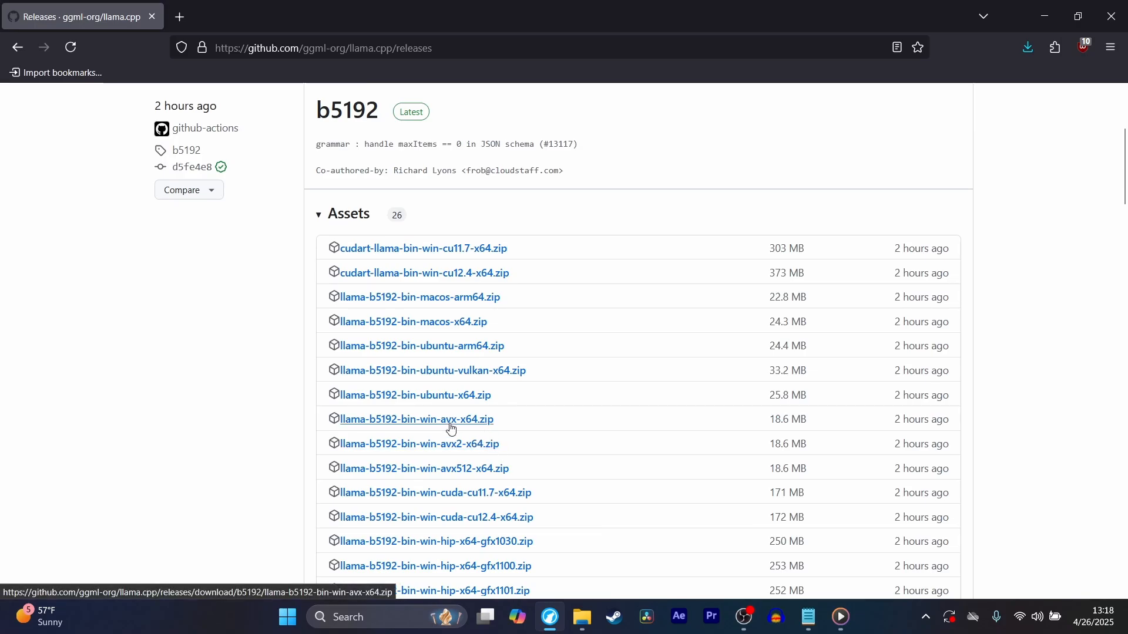
mouse_move(438, 443)
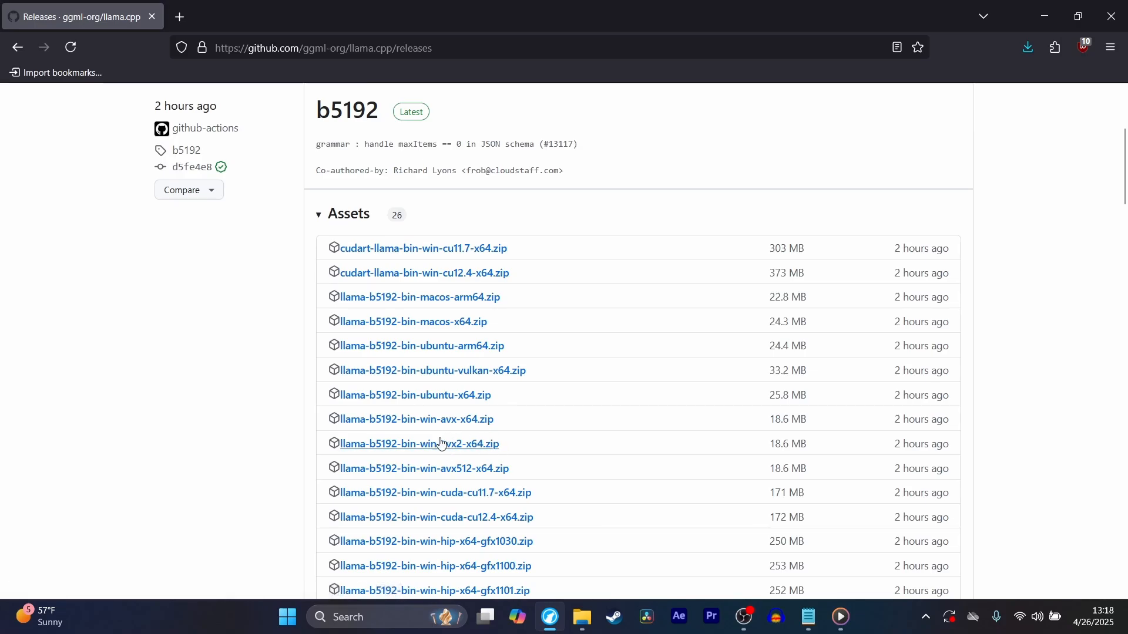
scroll("down", 3)
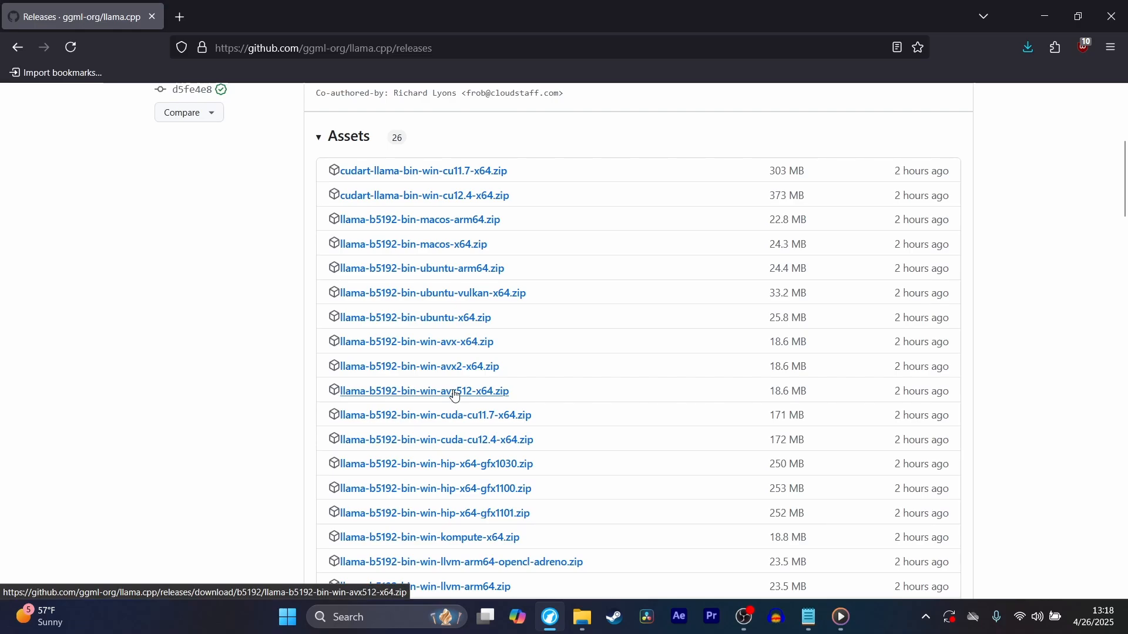
mouse_move(454, 394)
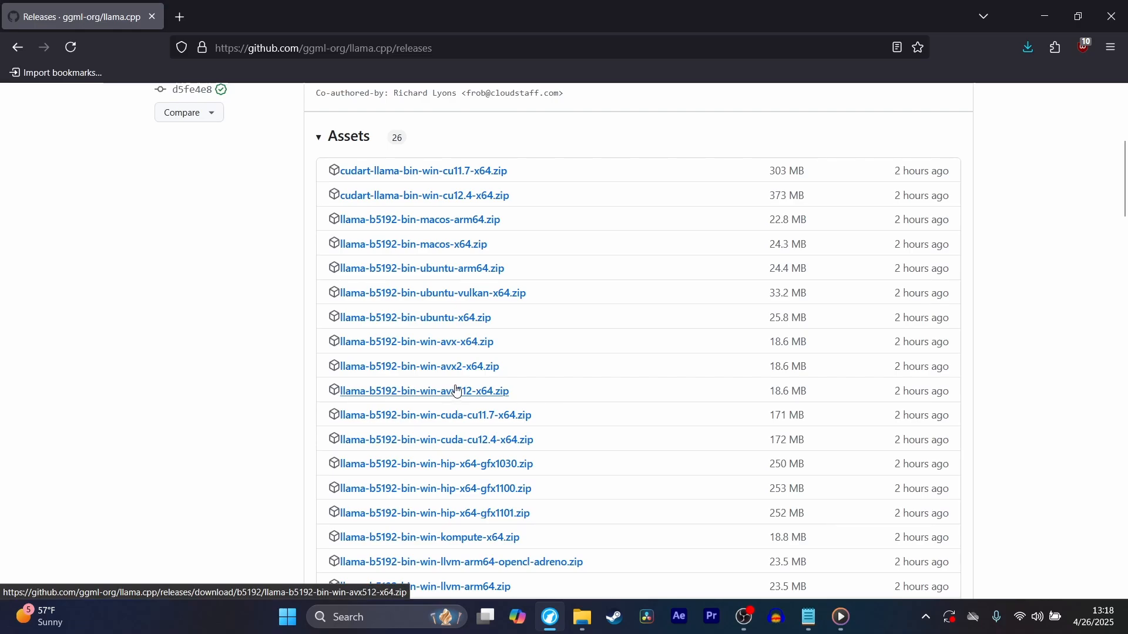
mouse_move(579, 324)
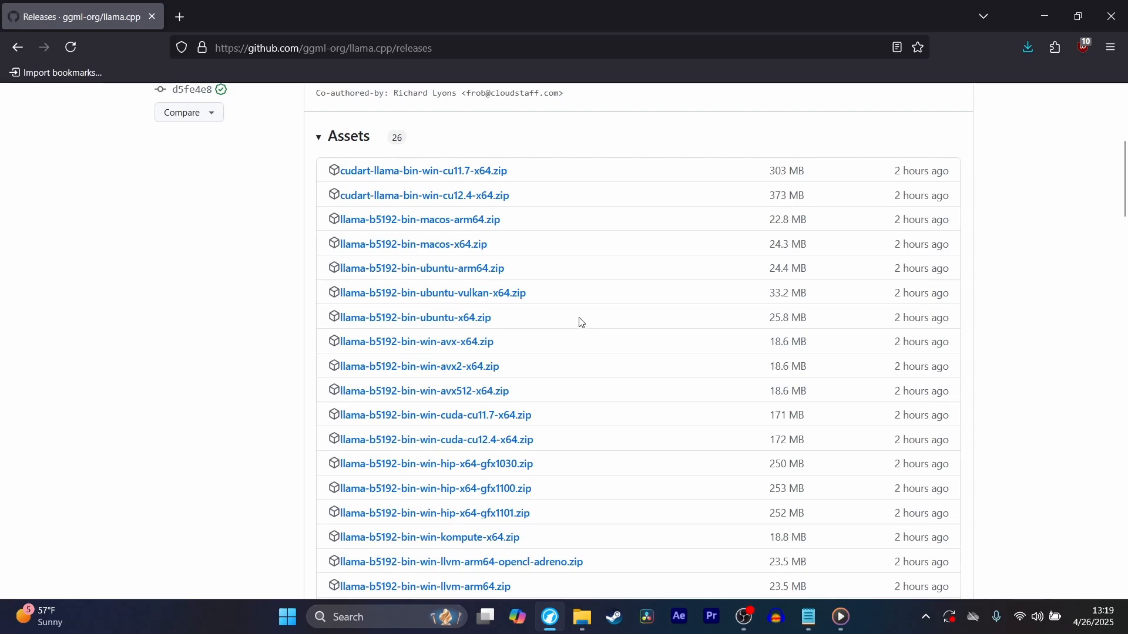
scroll("down", 3)
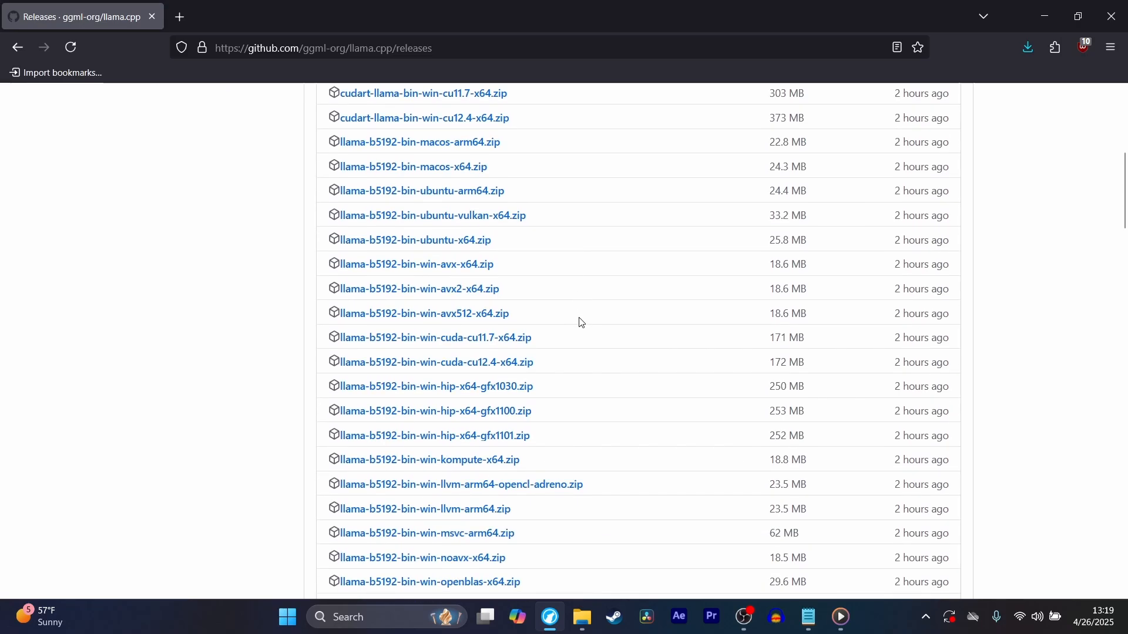
scroll("down", 3)
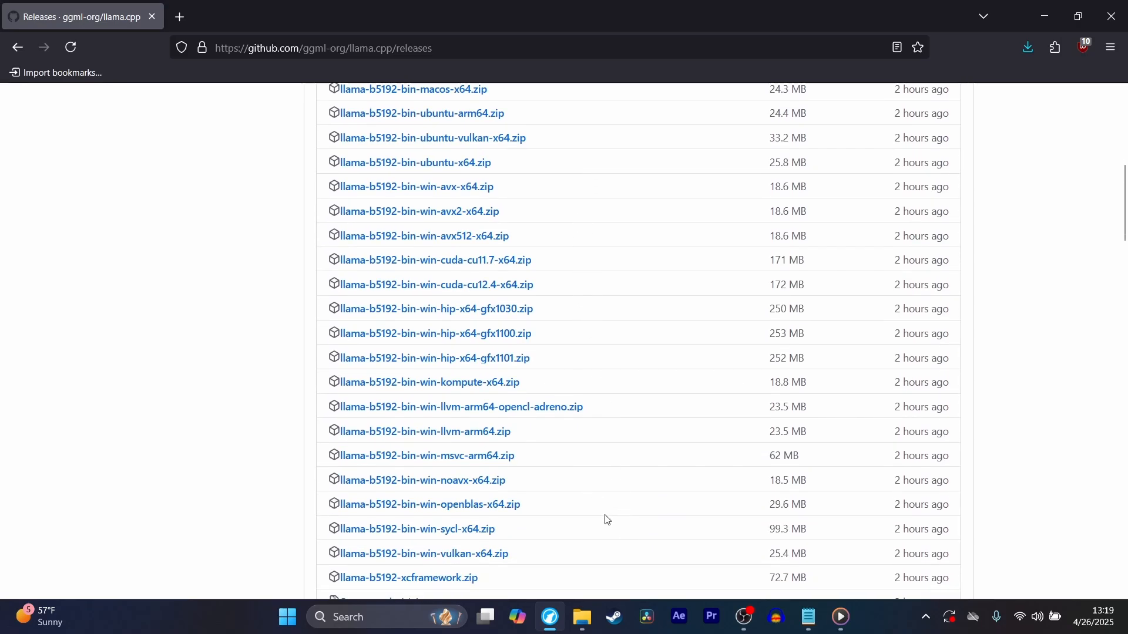
mouse_move(568, 371)
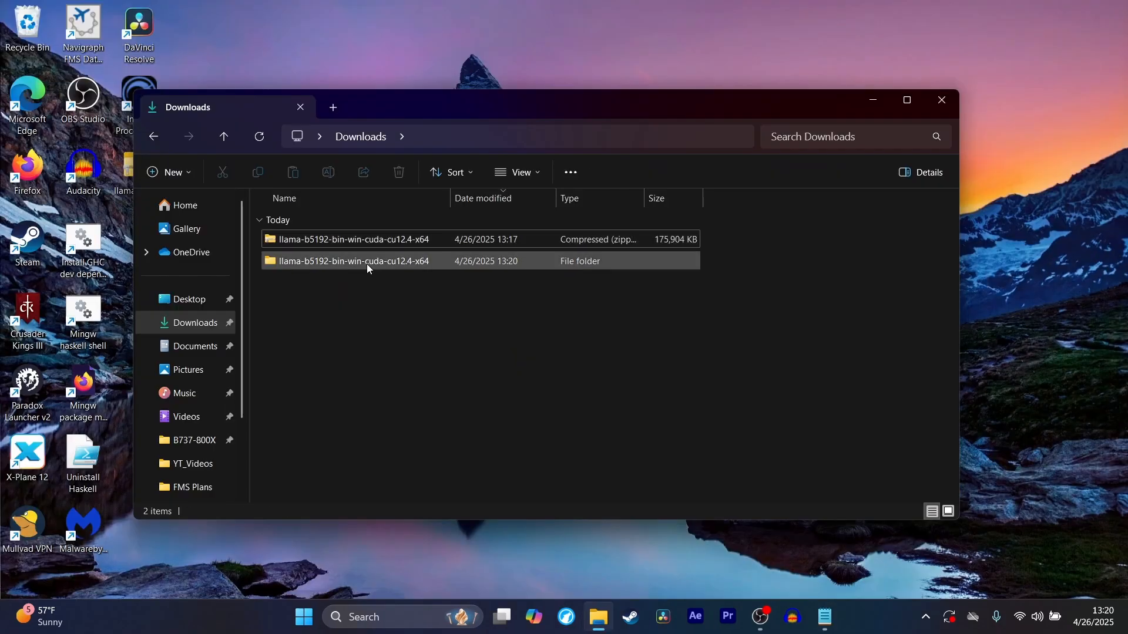
- Copy the extracted llama folder and navigate to C:\Program Files via This PC
right_click(353, 261)
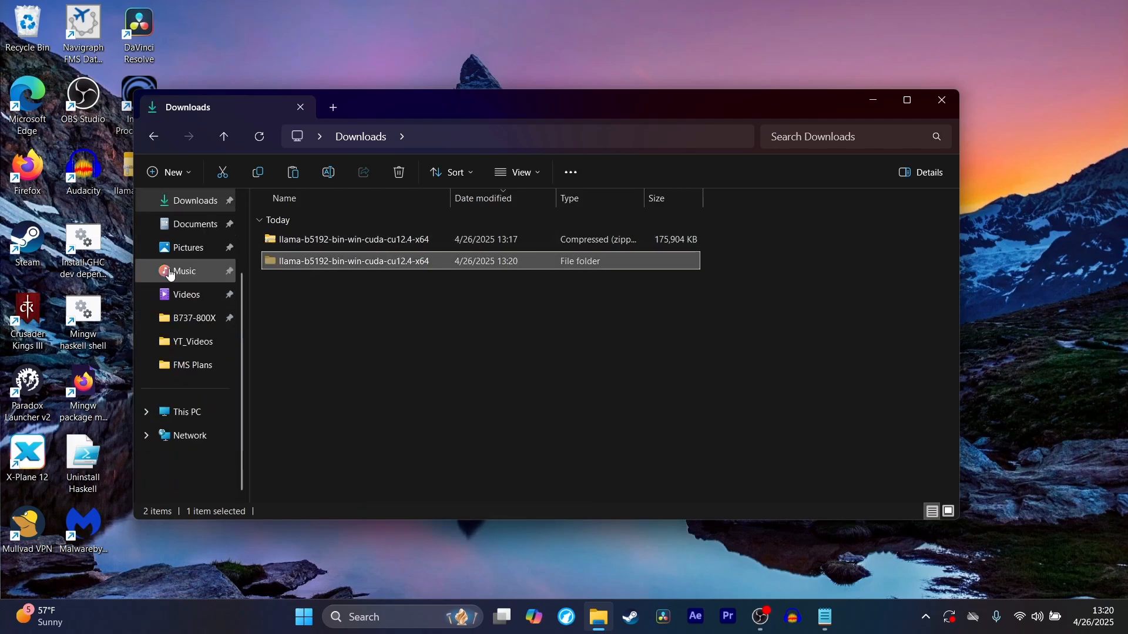
left_click(184, 412)
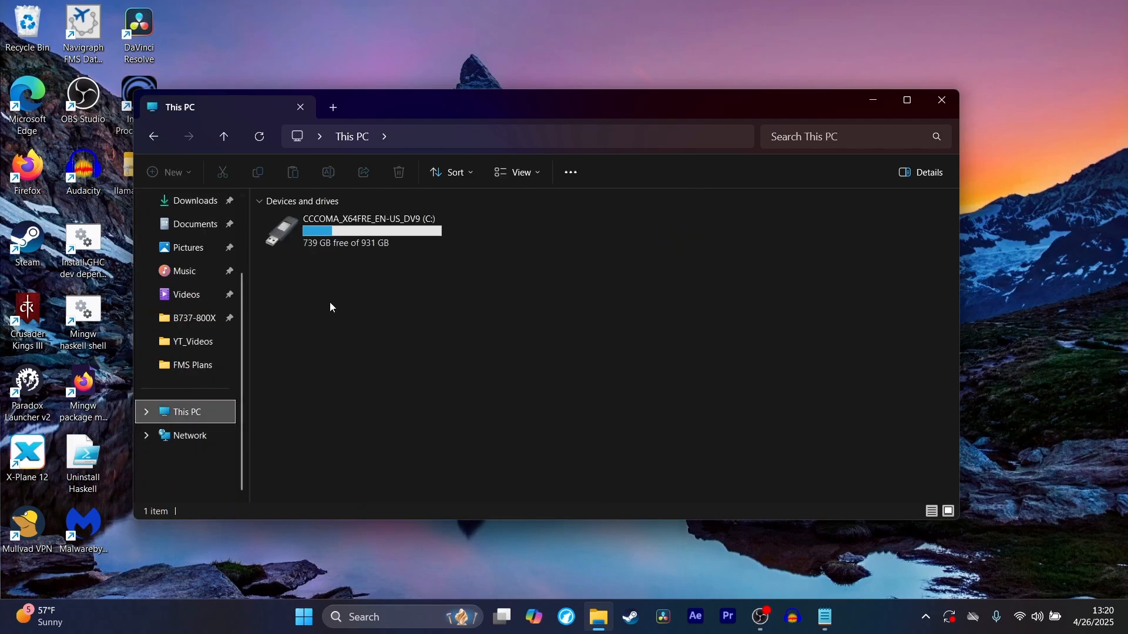
double_click(367, 230)
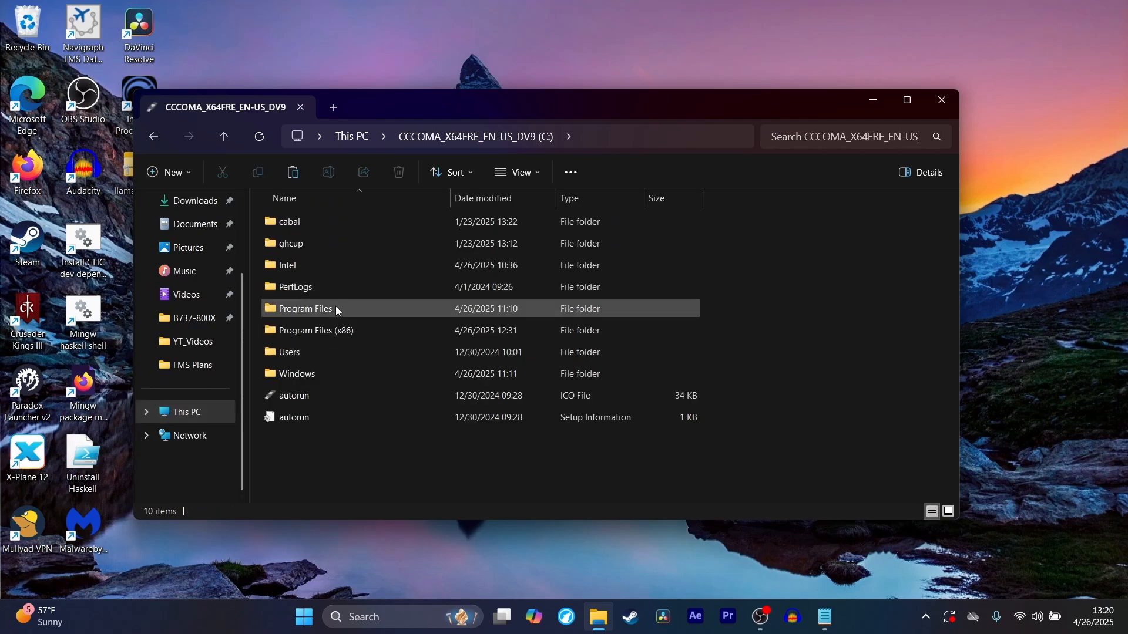
double_click(304, 308)
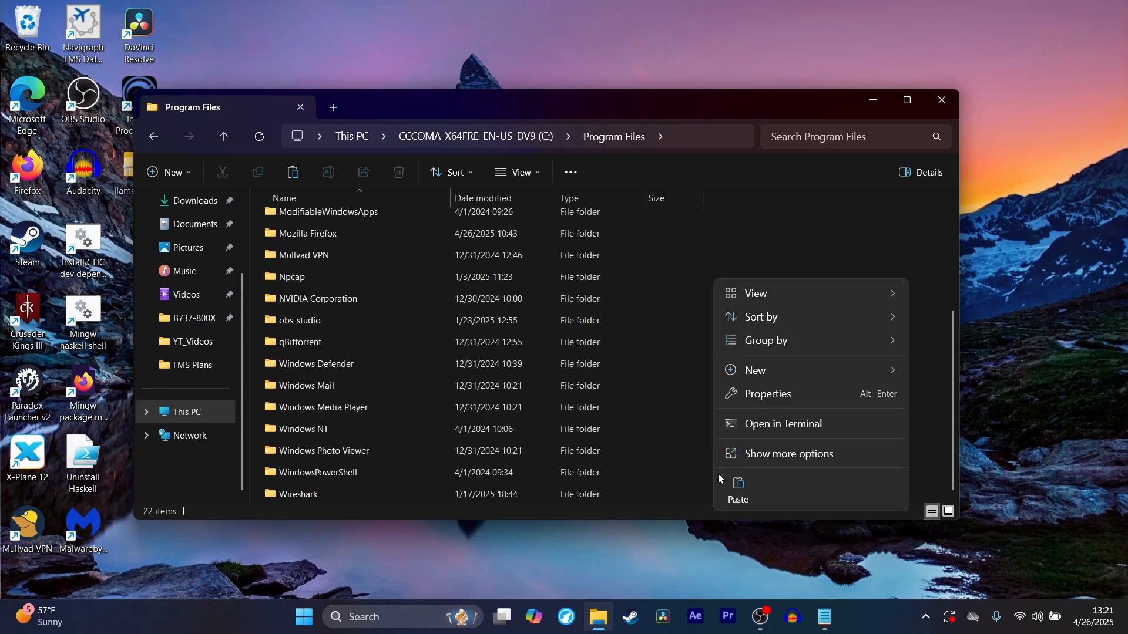
- Paste the folder into Program Files with admin permission and rename it llamacpp
left_click(738, 499)
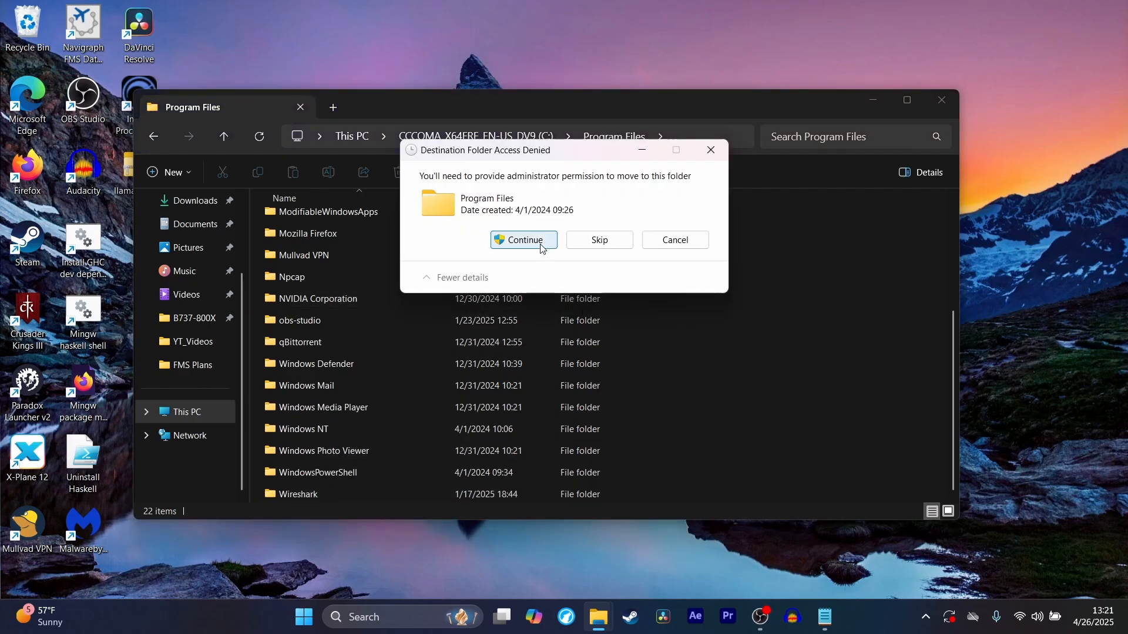
left_click(523, 240)
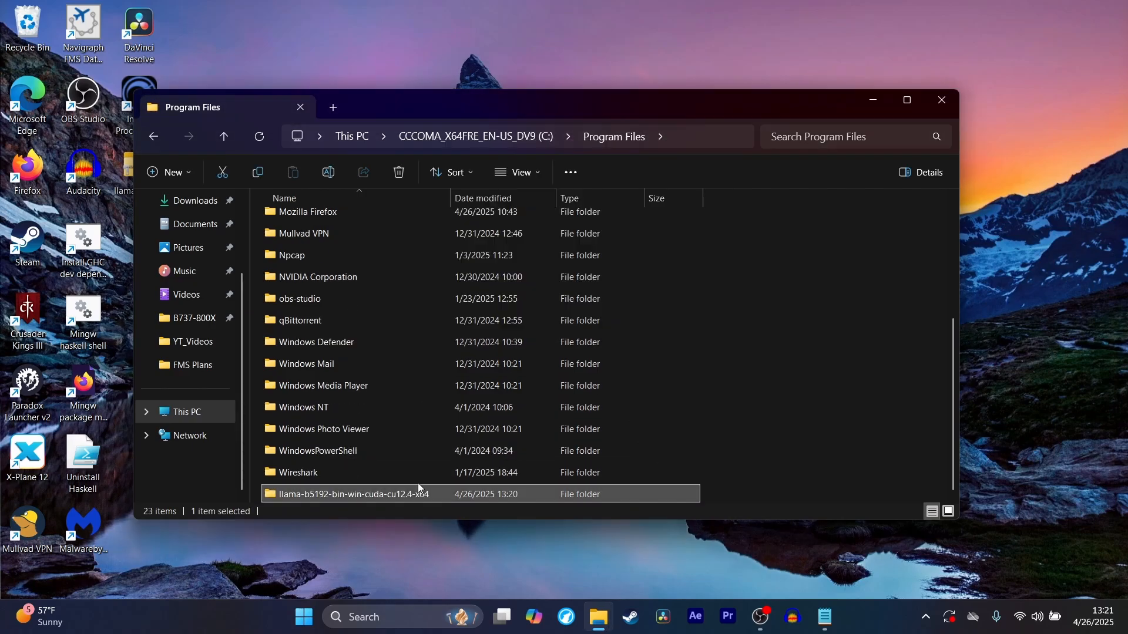
key("F2")
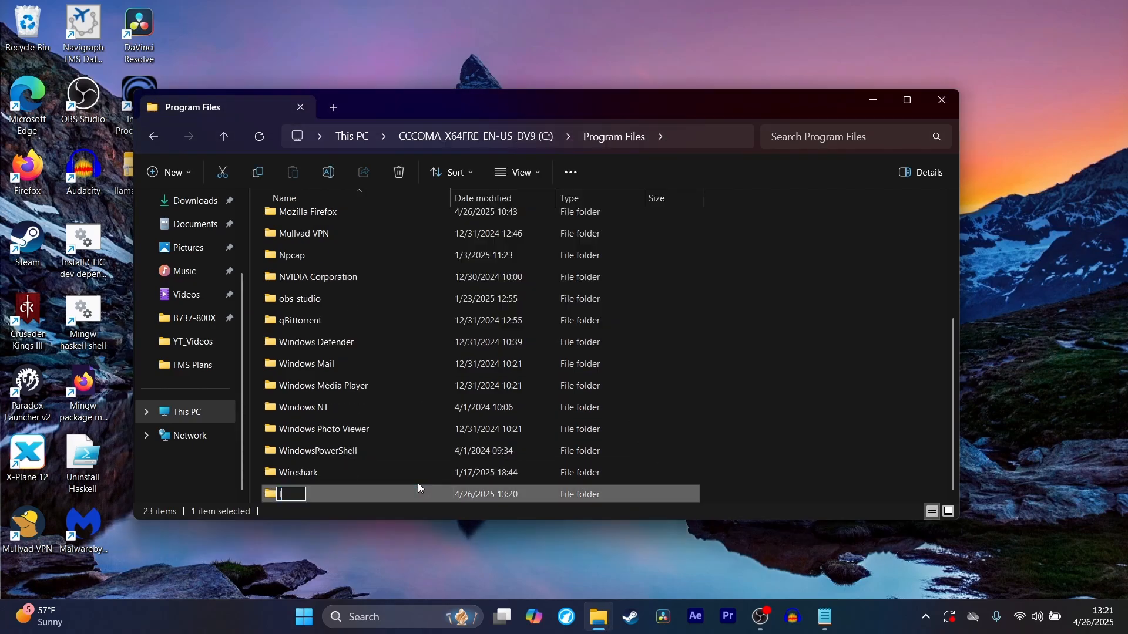
type("llamacpp")
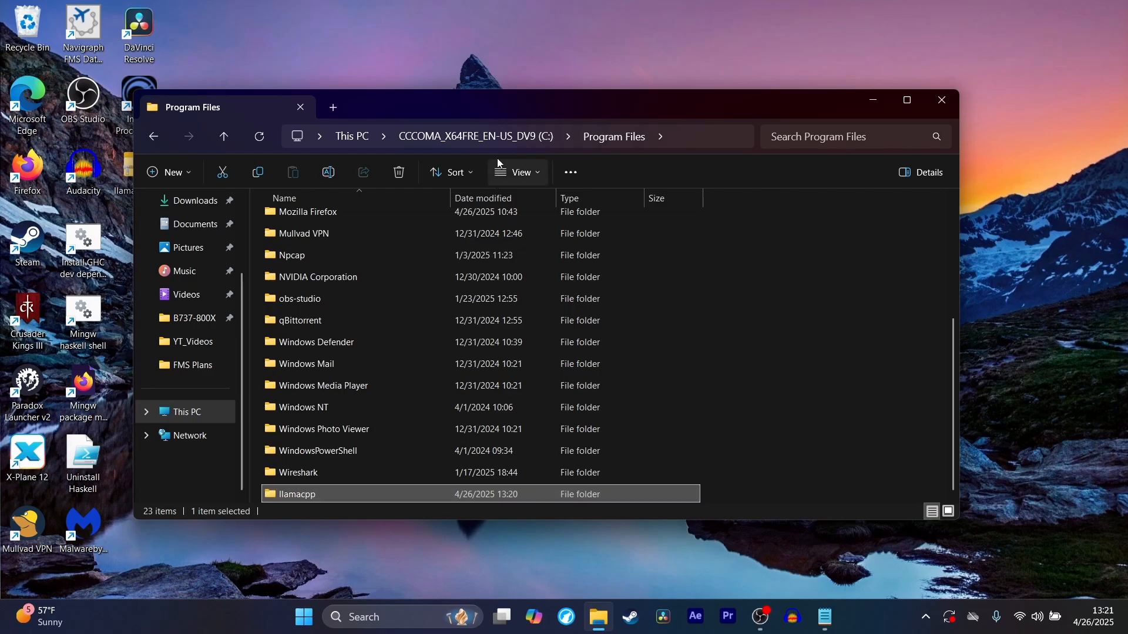
mouse_move(479, 169)
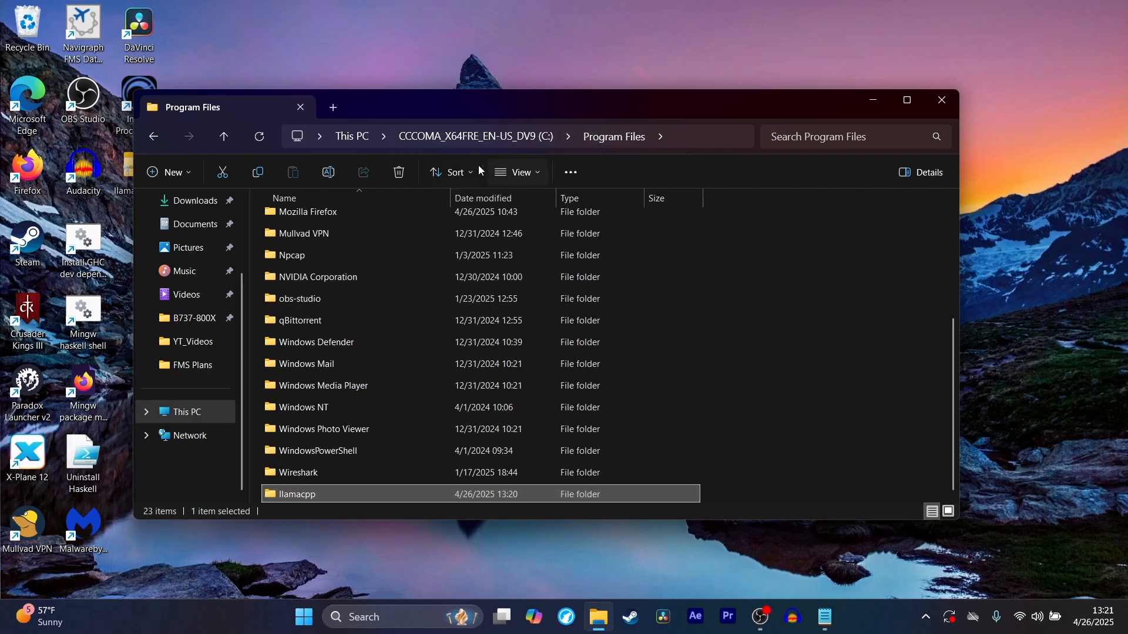
mouse_move(437, 345)
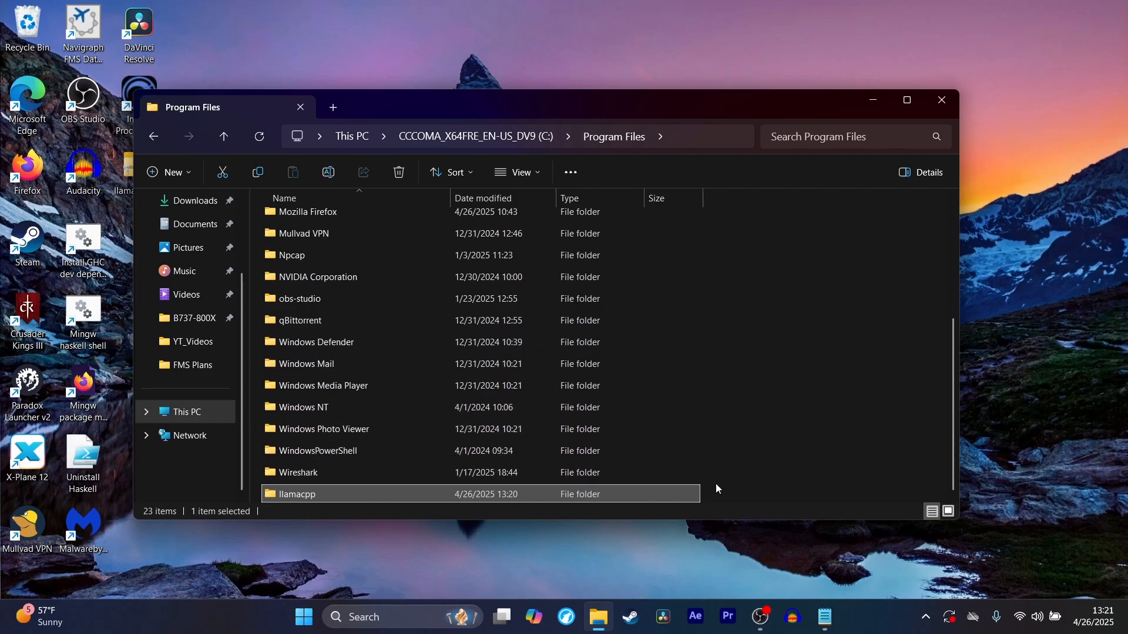
- Copy the path C:\Program Files\llamacpp from the address bar and search Start for 'path'
double_click(296, 494)
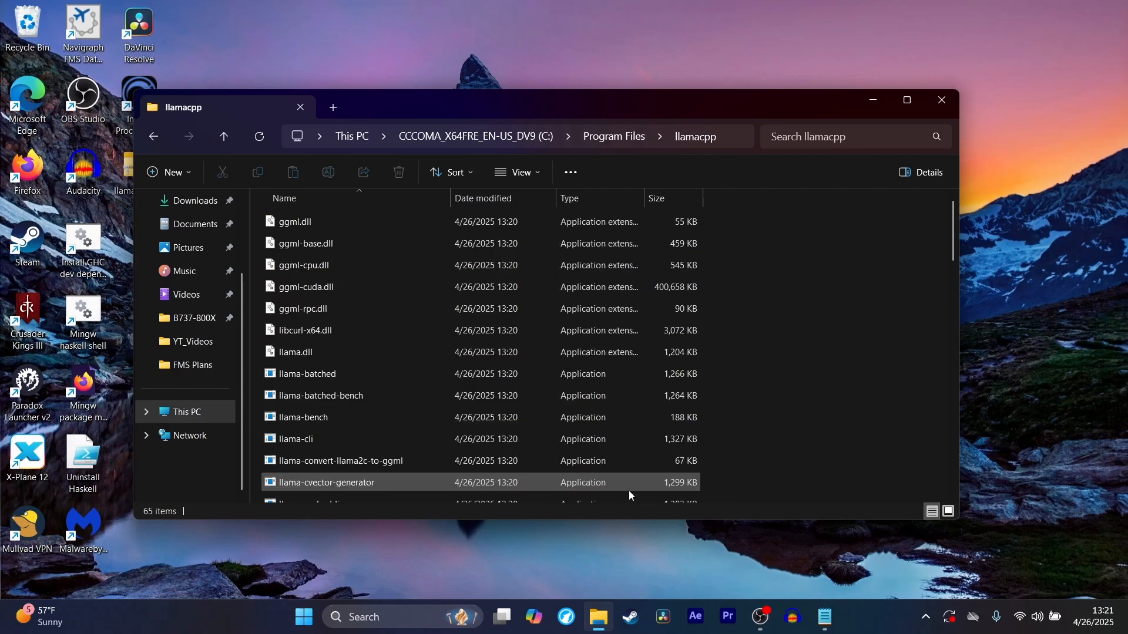
left_click(454, 136)
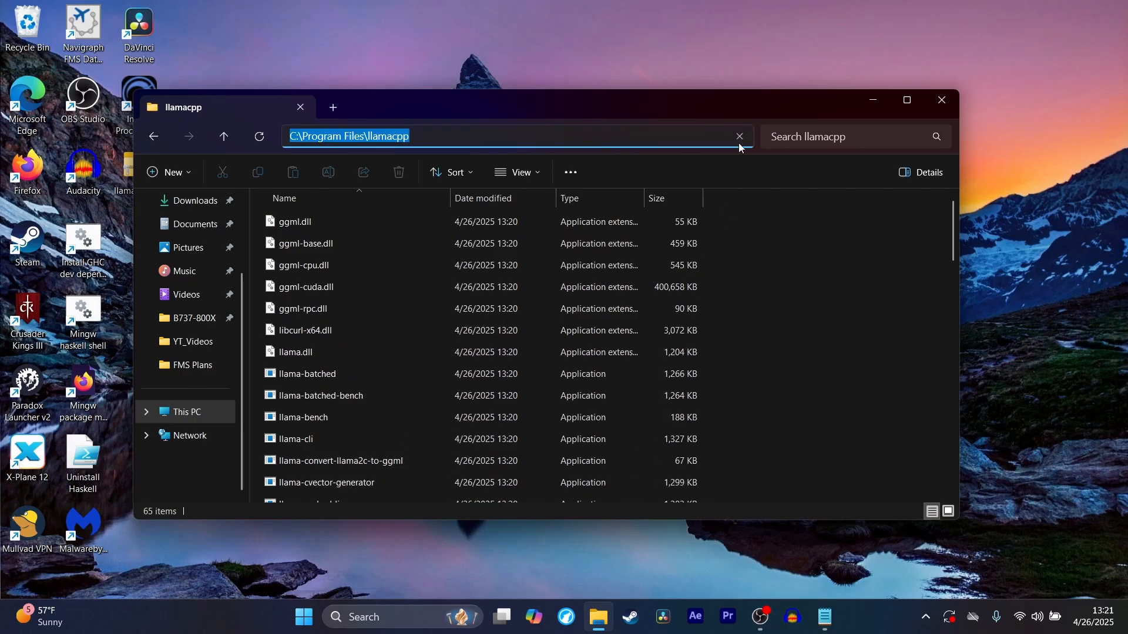
right_click(504, 136)
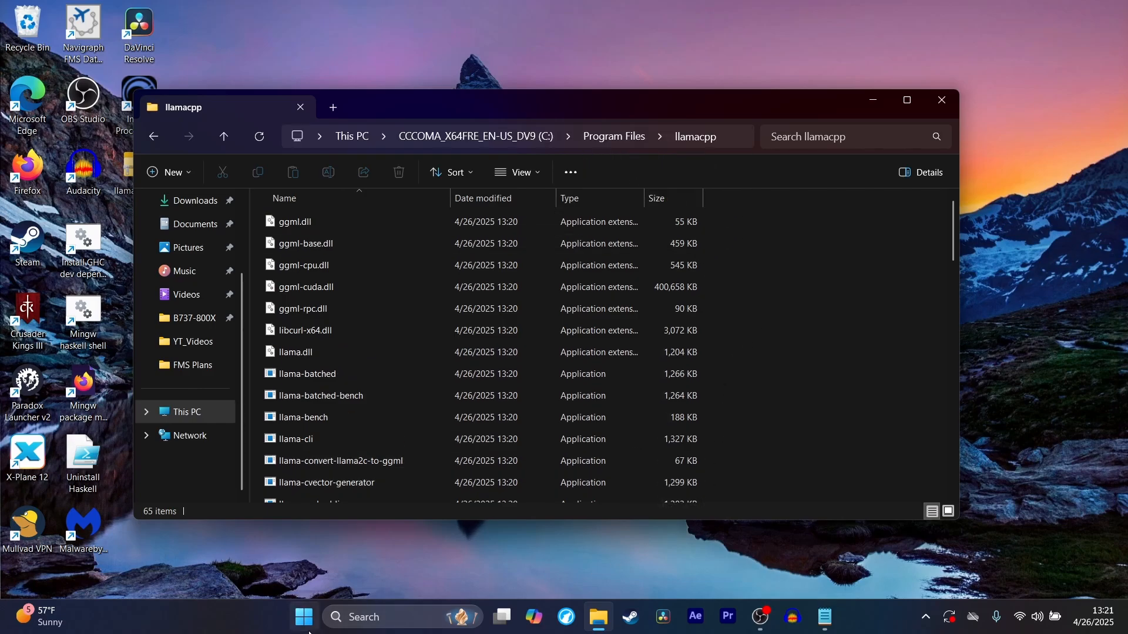
type("pat")
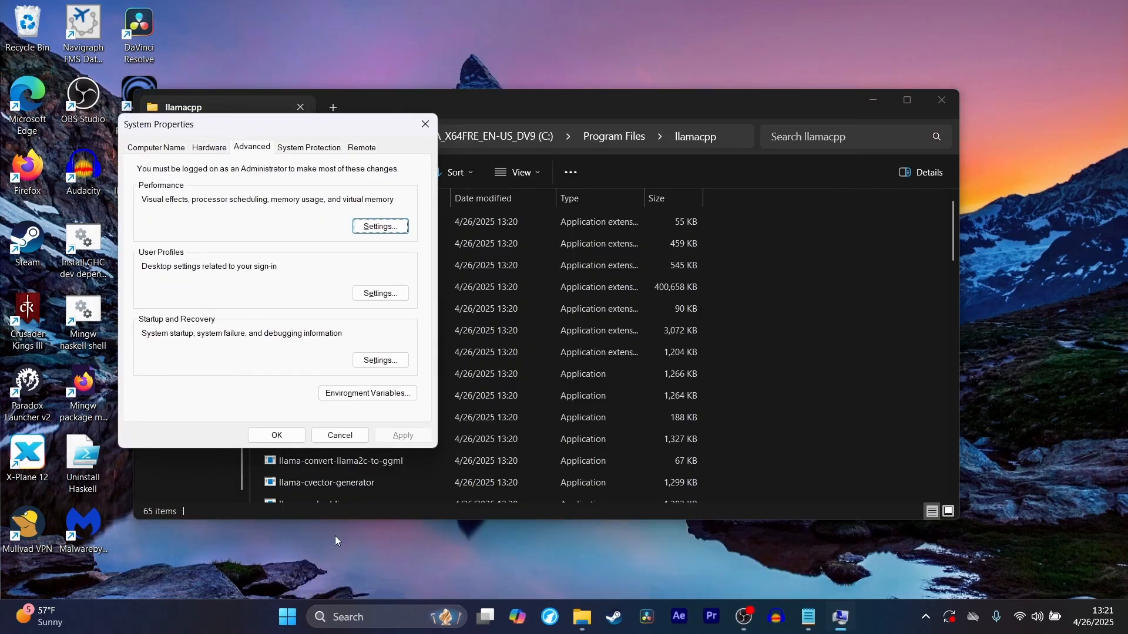
mouse_move(266, 335)
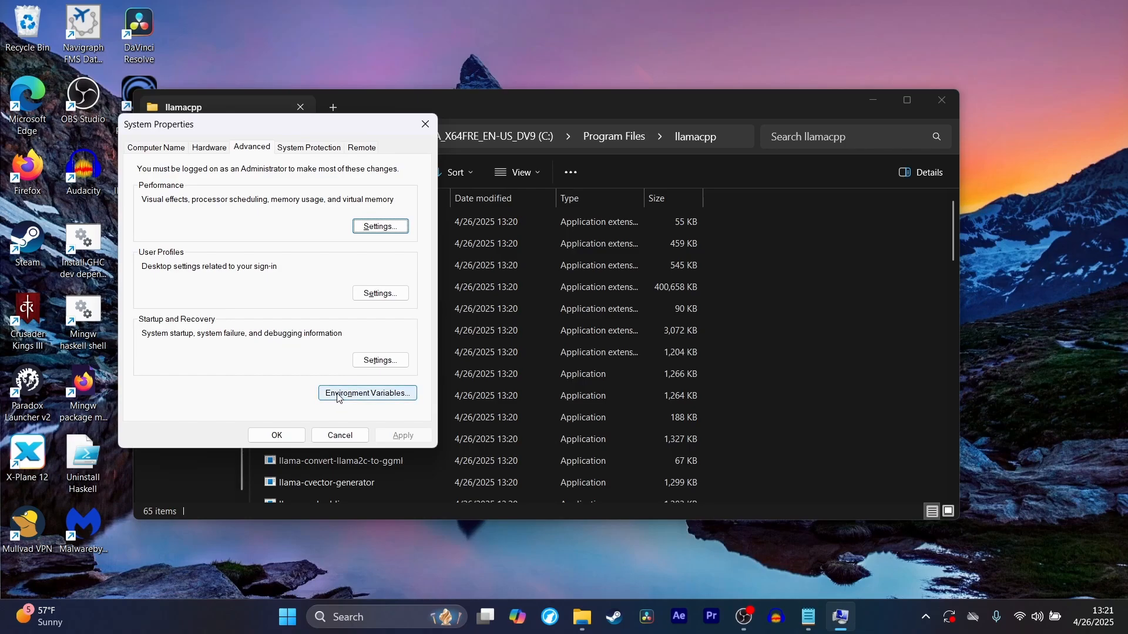
- Add C:\Program Files\llamacpp as a new user Path entry and save the environment variables
left_click(366, 392)
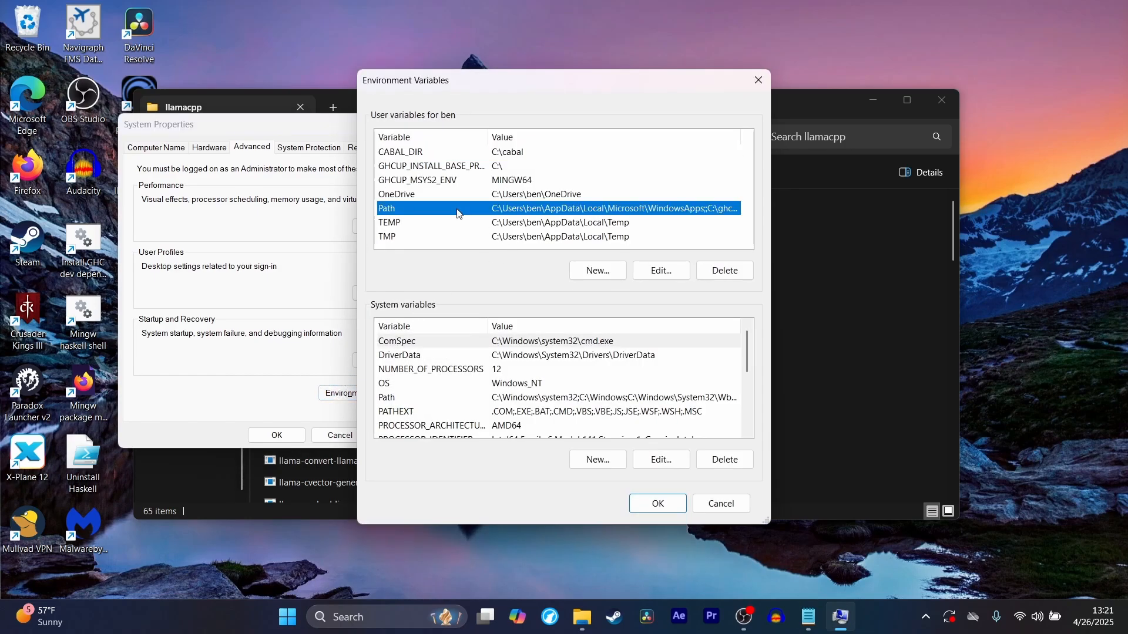
mouse_move(474, 210)
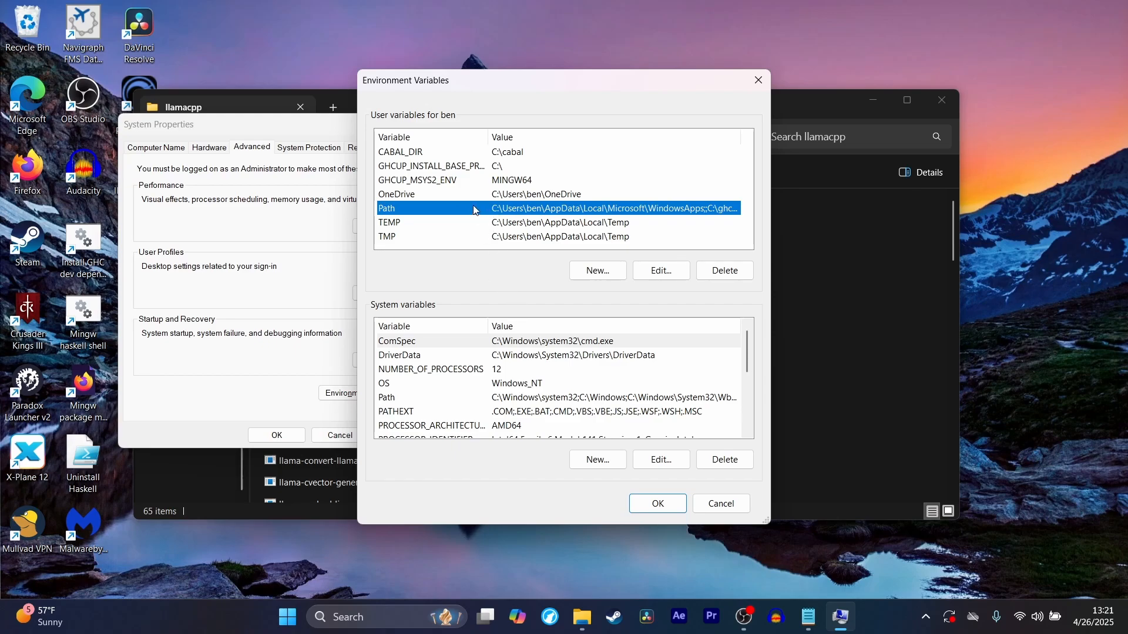
left_click(660, 271)
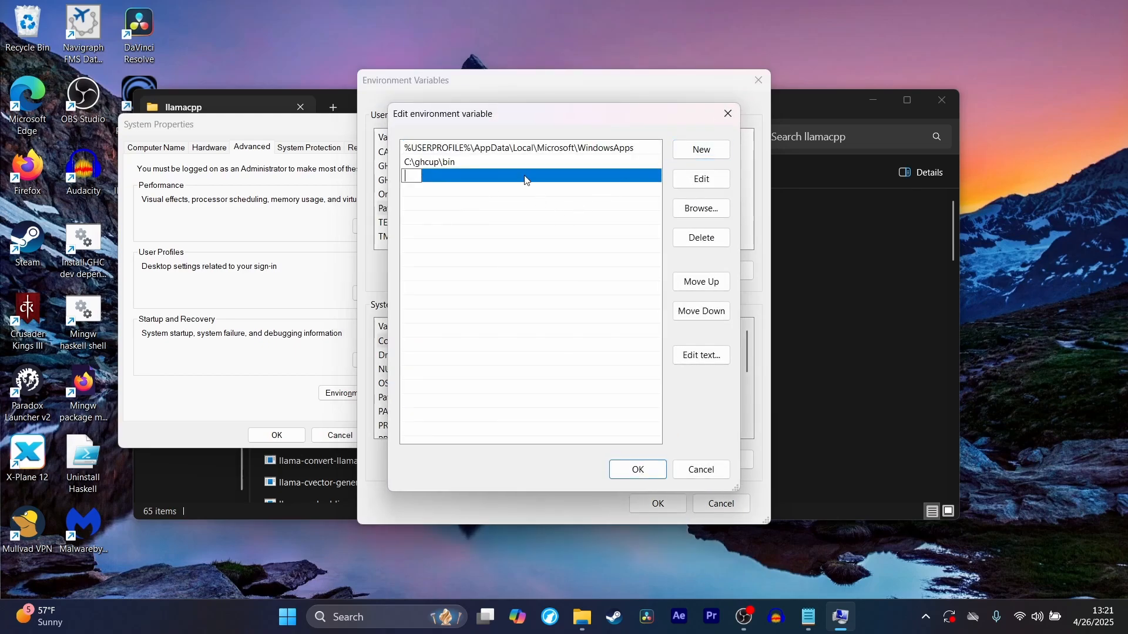
type("C:\\Program Files\\llamacpp")
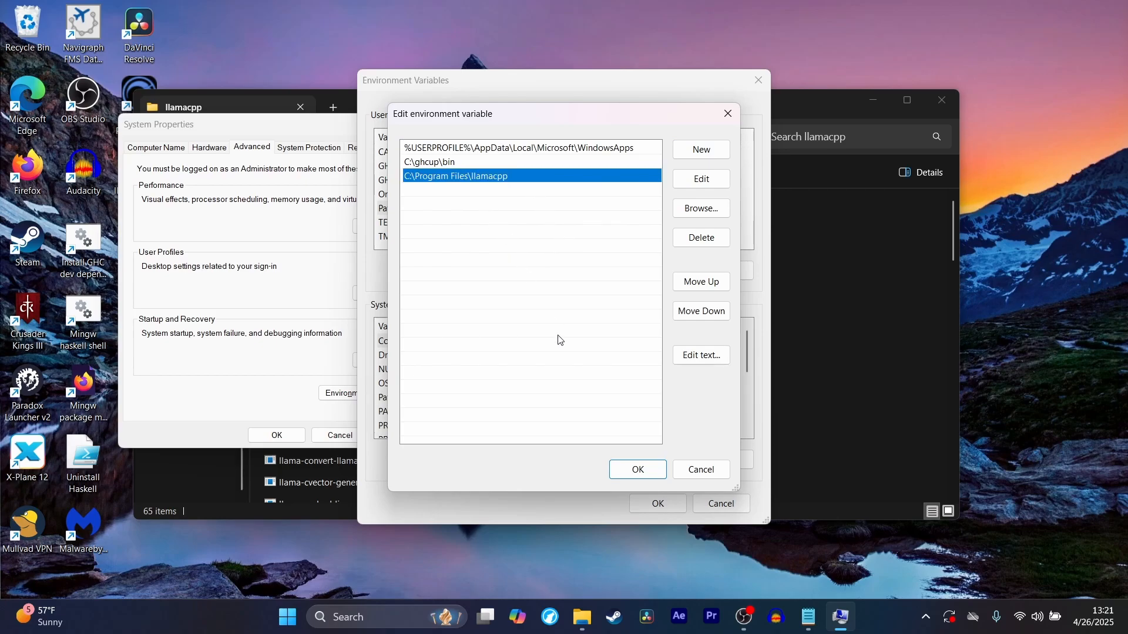
mouse_move(430, 176)
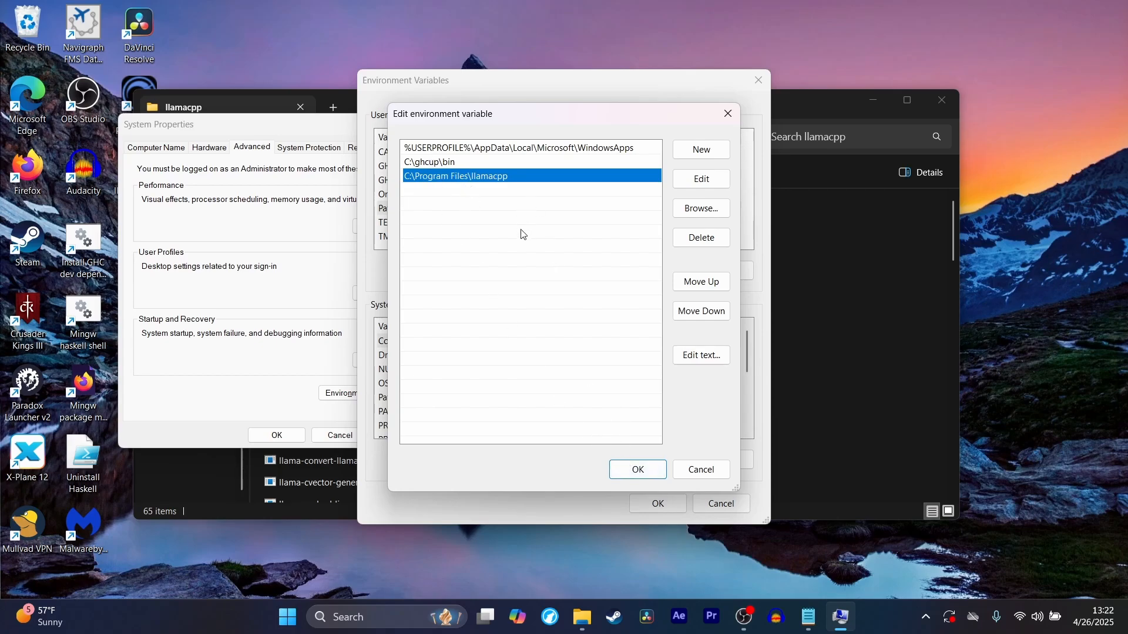
mouse_move(454, 293)
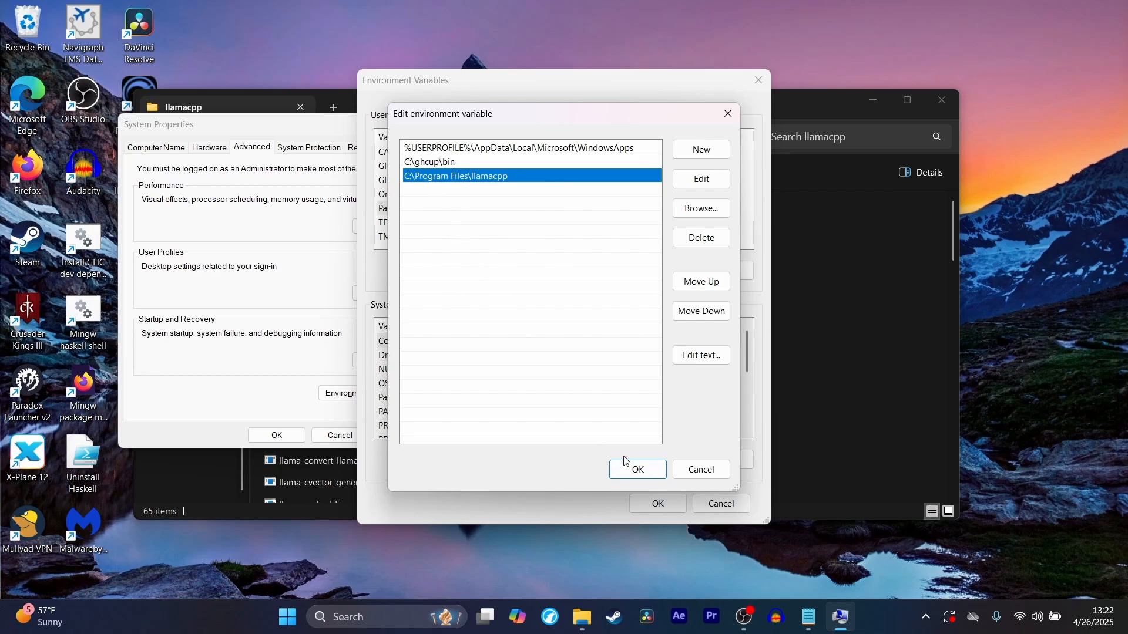
left_click(637, 469)
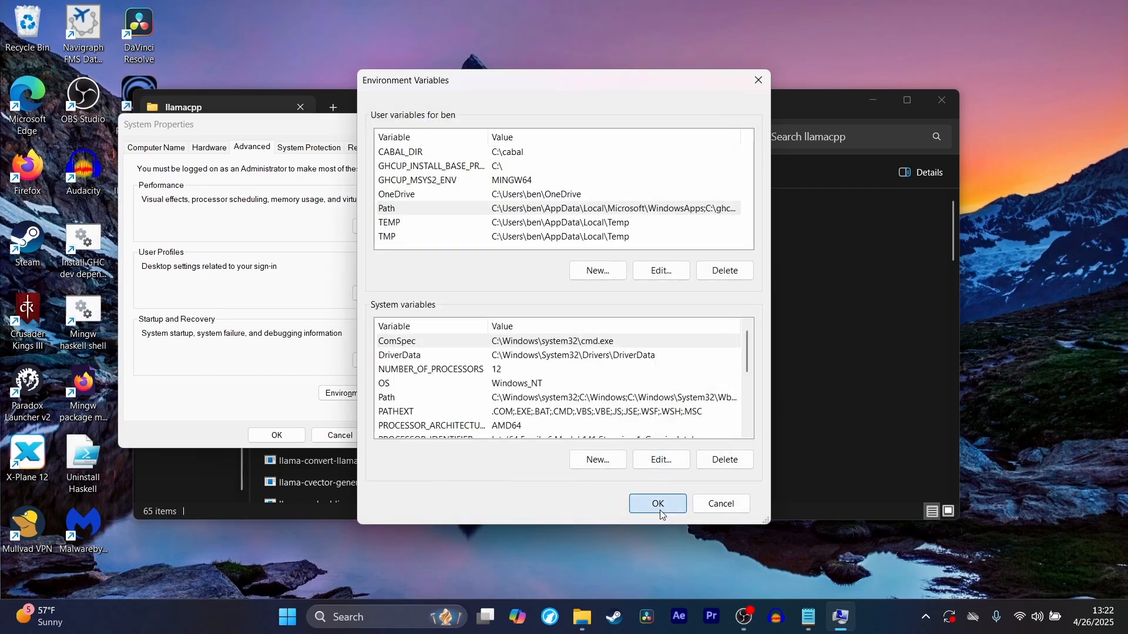
left_click(655, 504)
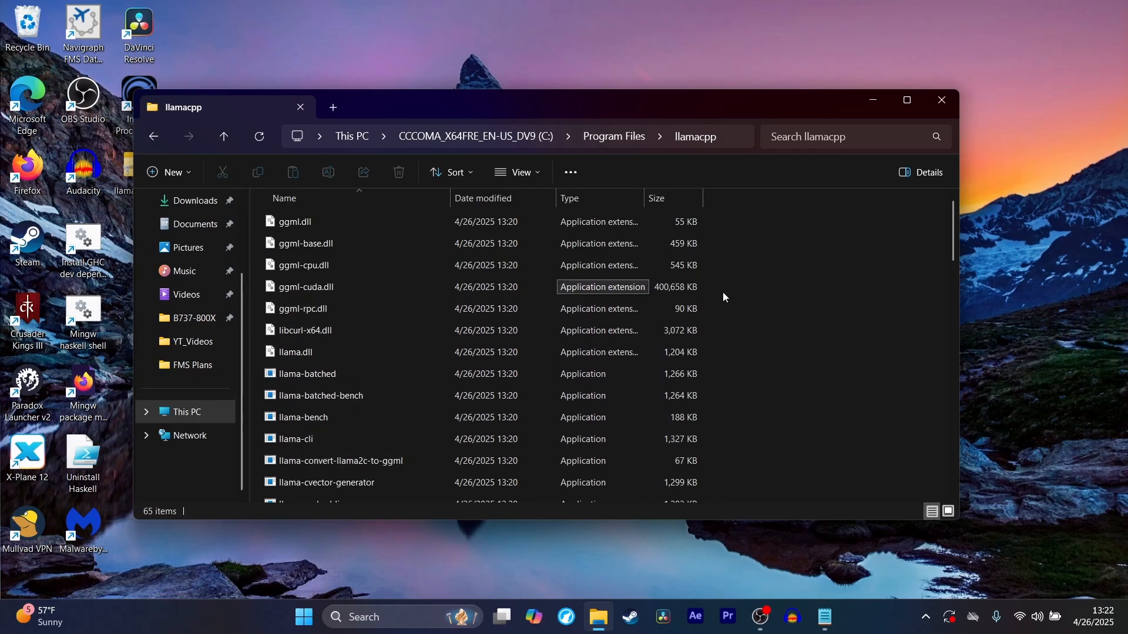
mouse_move(741, 311)
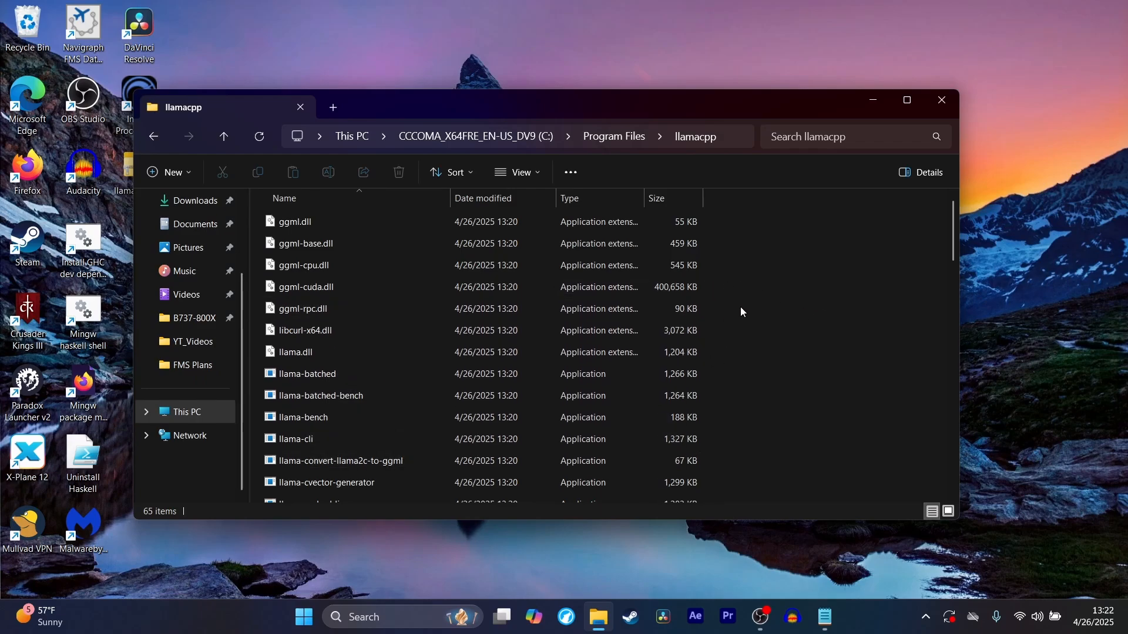
mouse_move(762, 291)
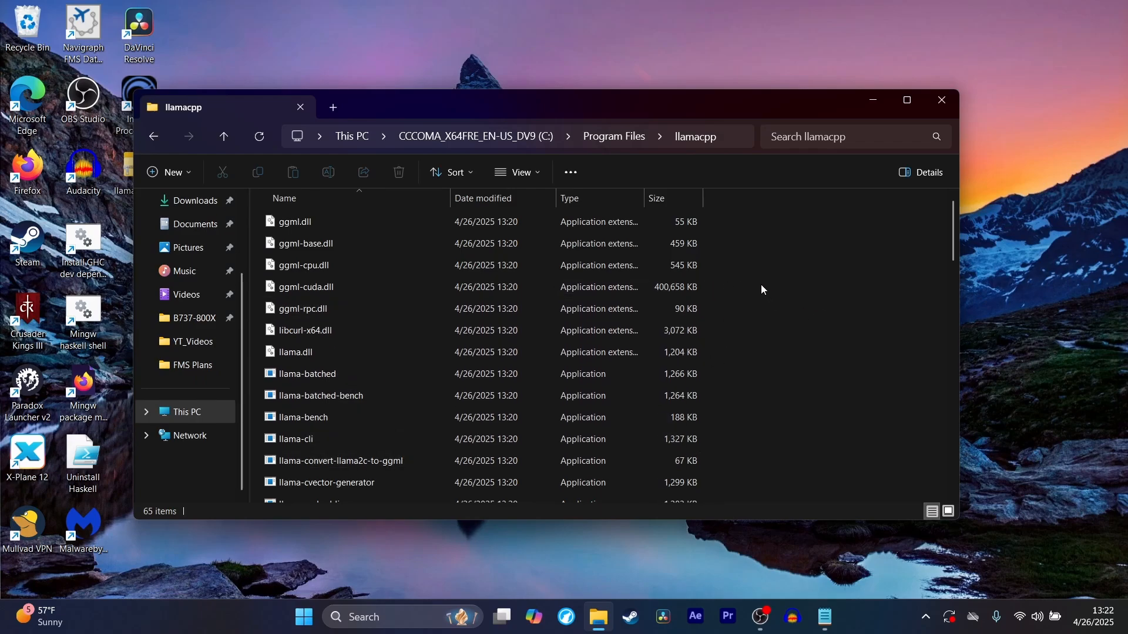
mouse_move(744, 297)
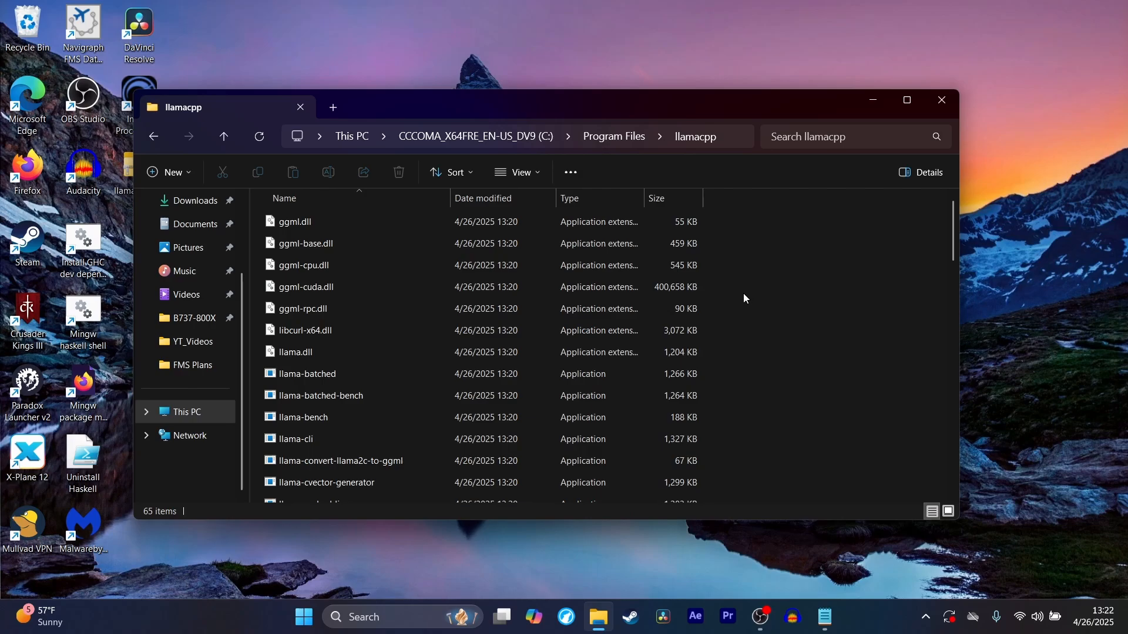
- Extract the cudart-llama-bin-win-cu12.4-x64 zip into a folder in Downloads
left_click(196, 201)
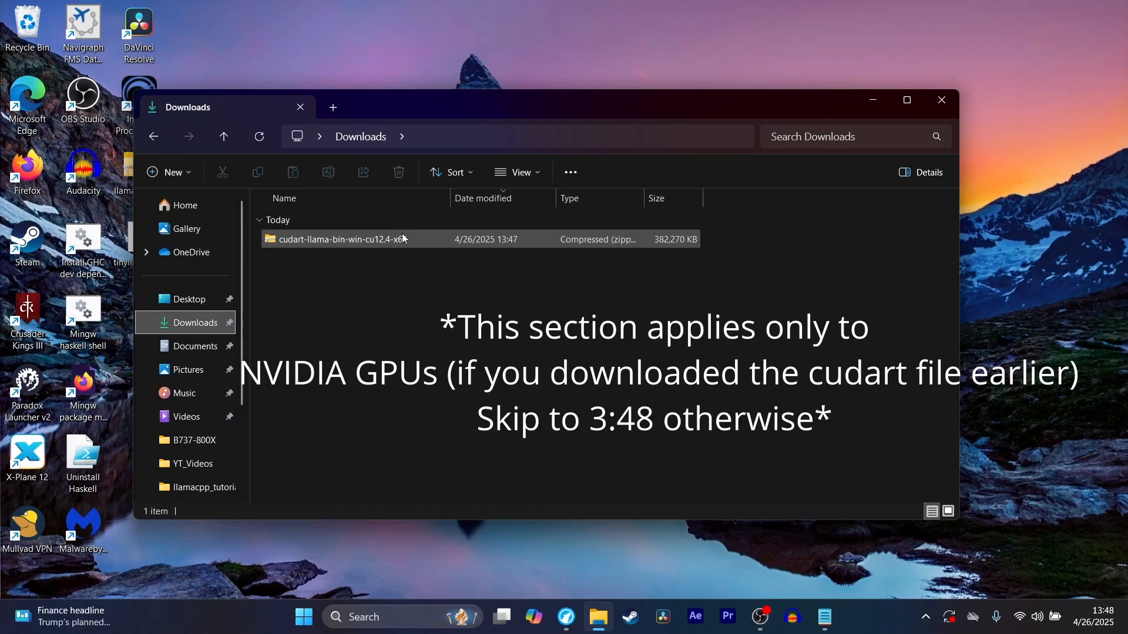
right_click(339, 238)
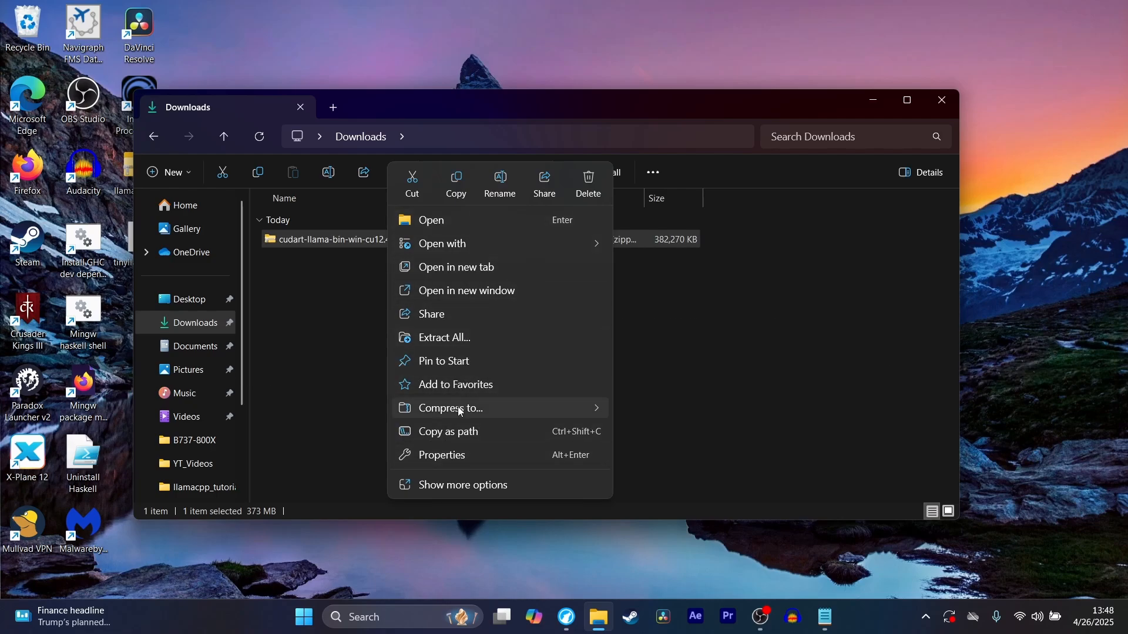
left_click(444, 337)
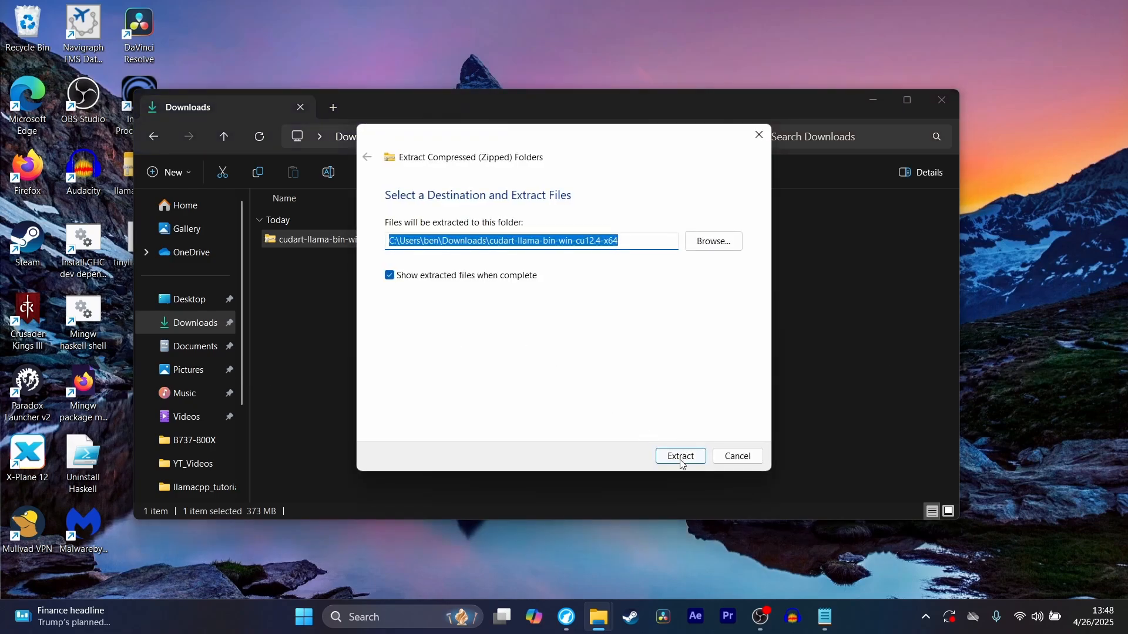
left_click(678, 456)
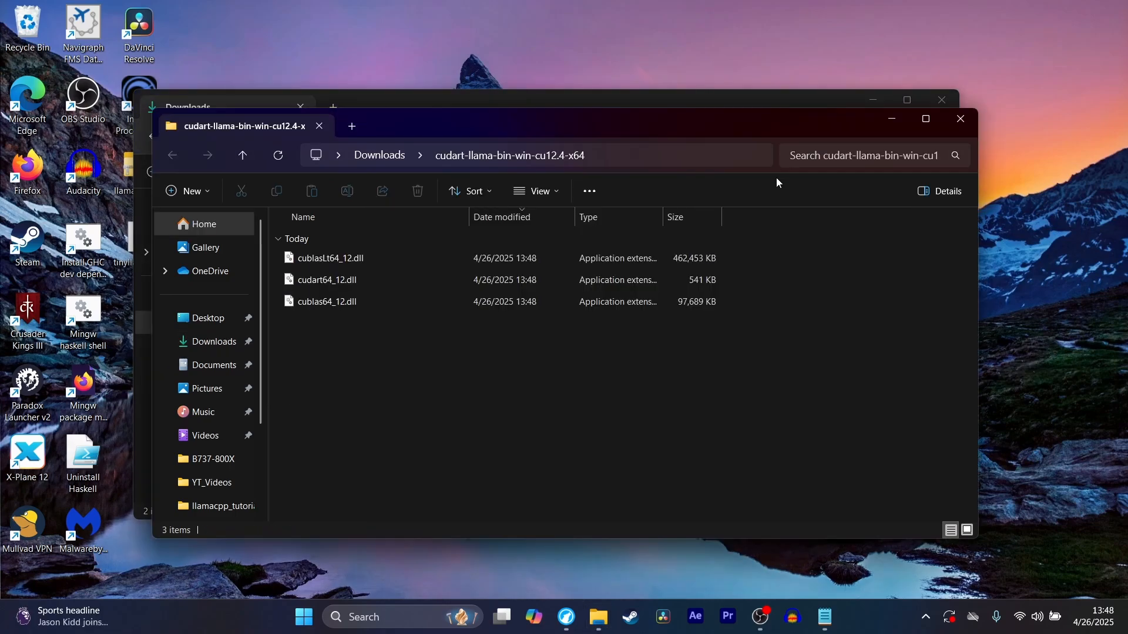
mouse_move(769, 234)
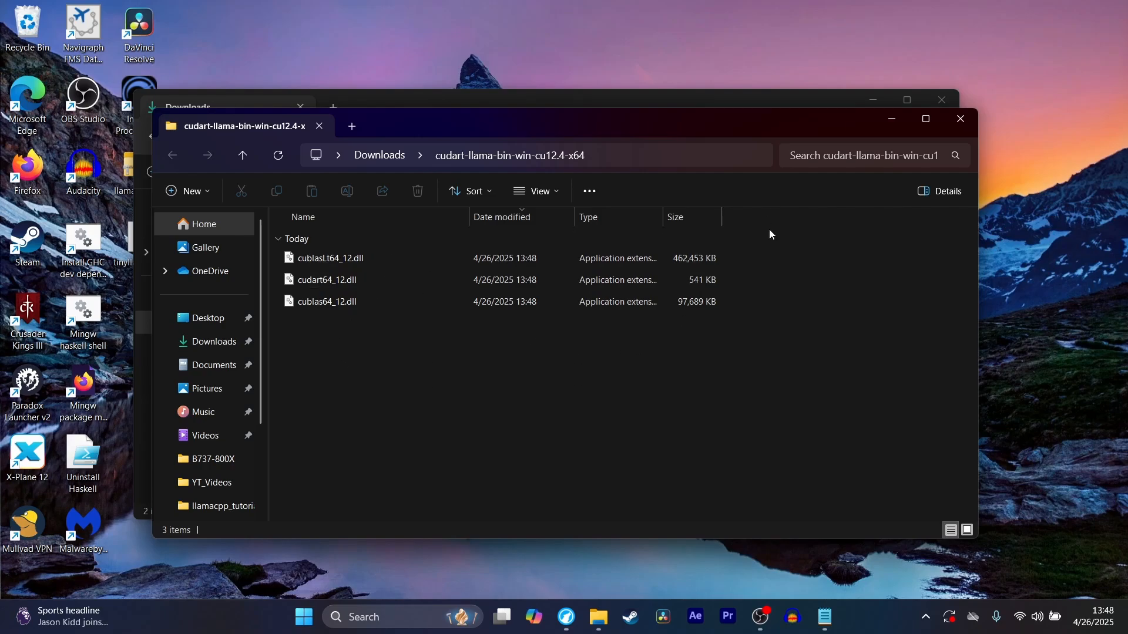
mouse_move(359, 344)
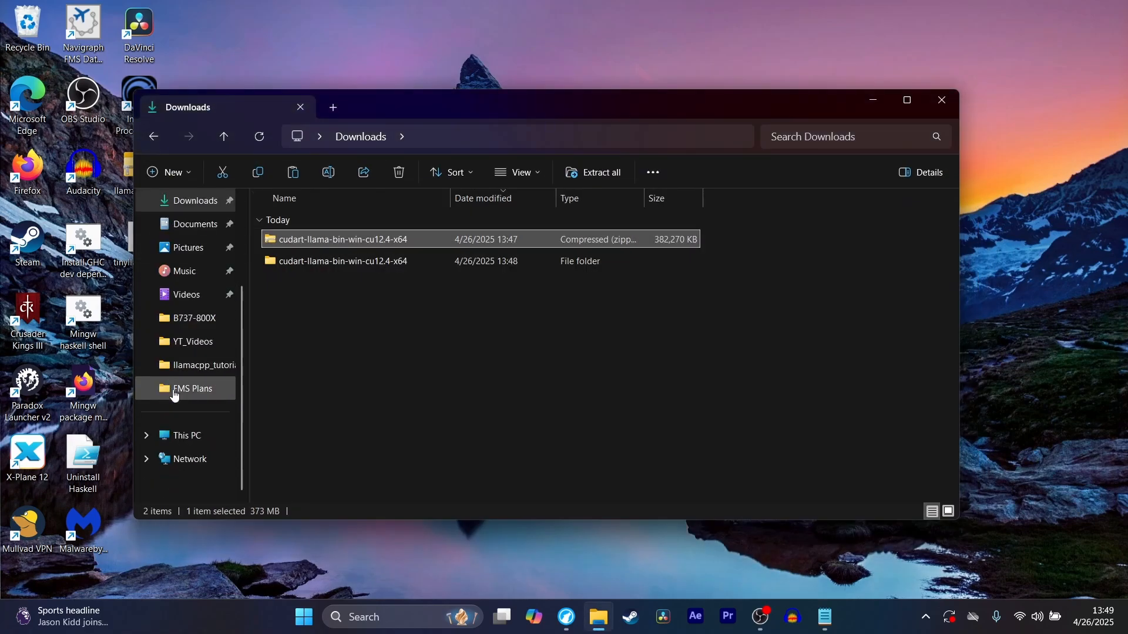
- Navigate to C:\Program Files\llamacpp and review its contents
left_click(185, 435)
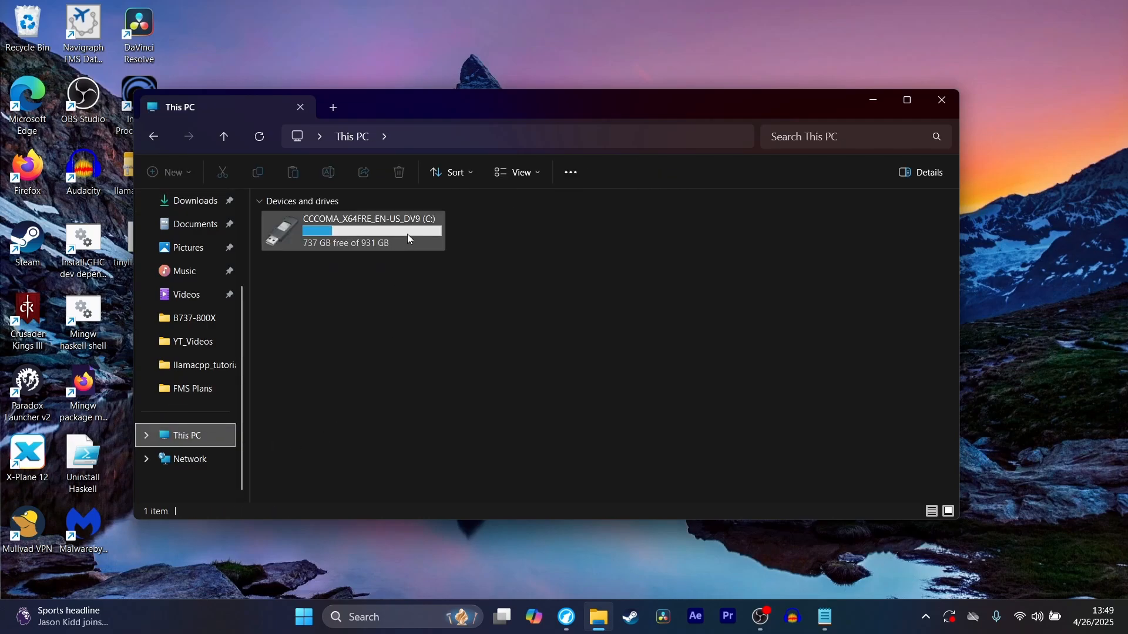
double_click(353, 230)
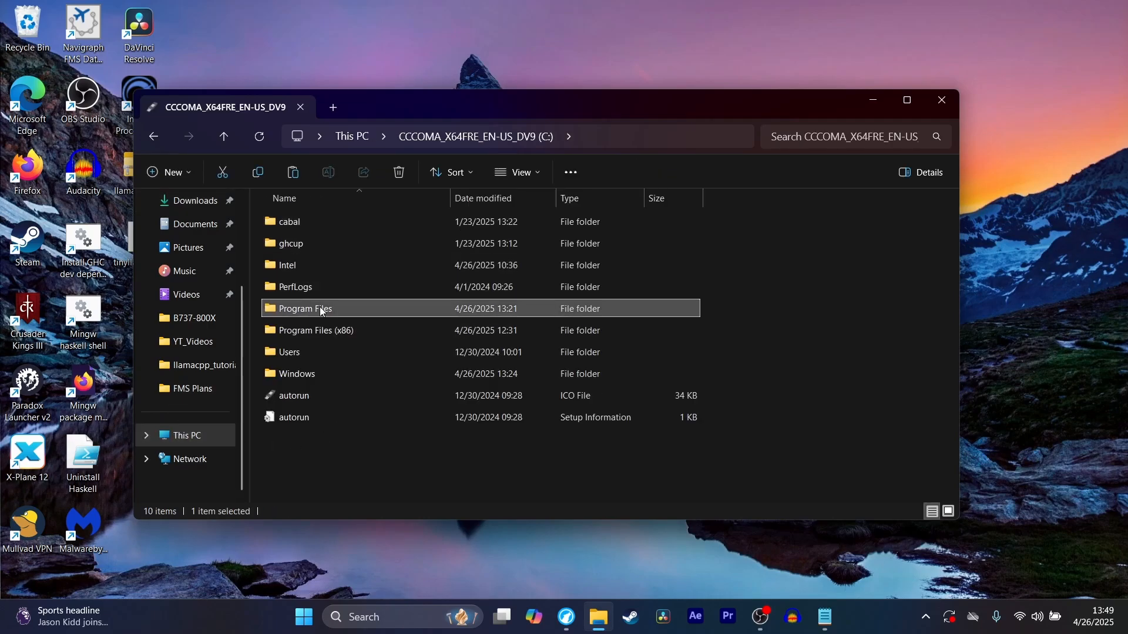
double_click(303, 308)
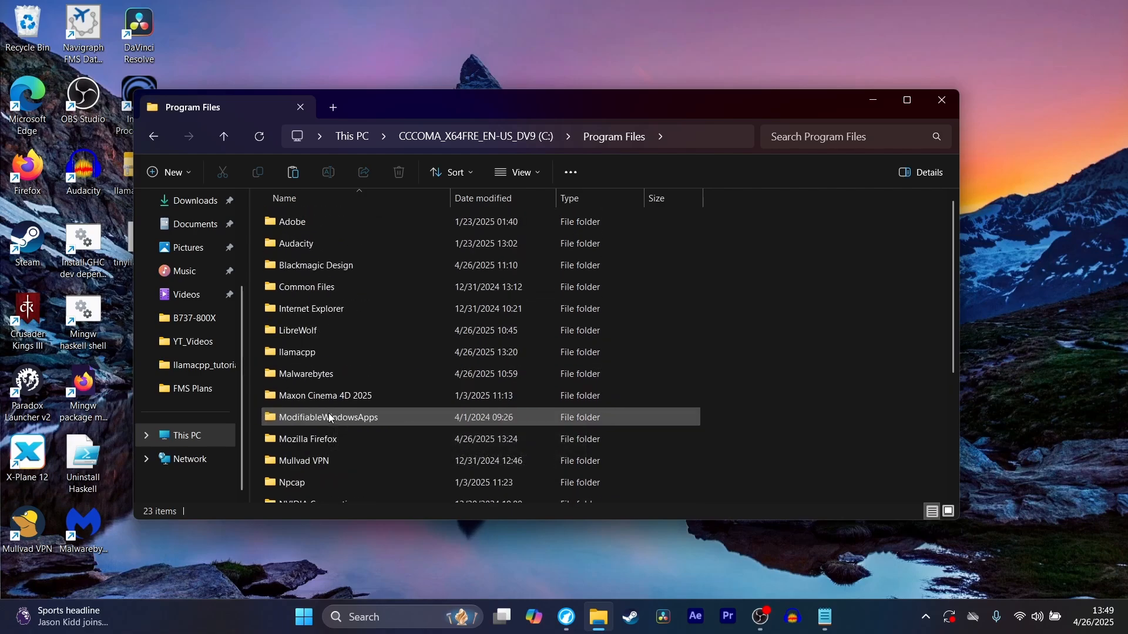
scroll("down", 3)
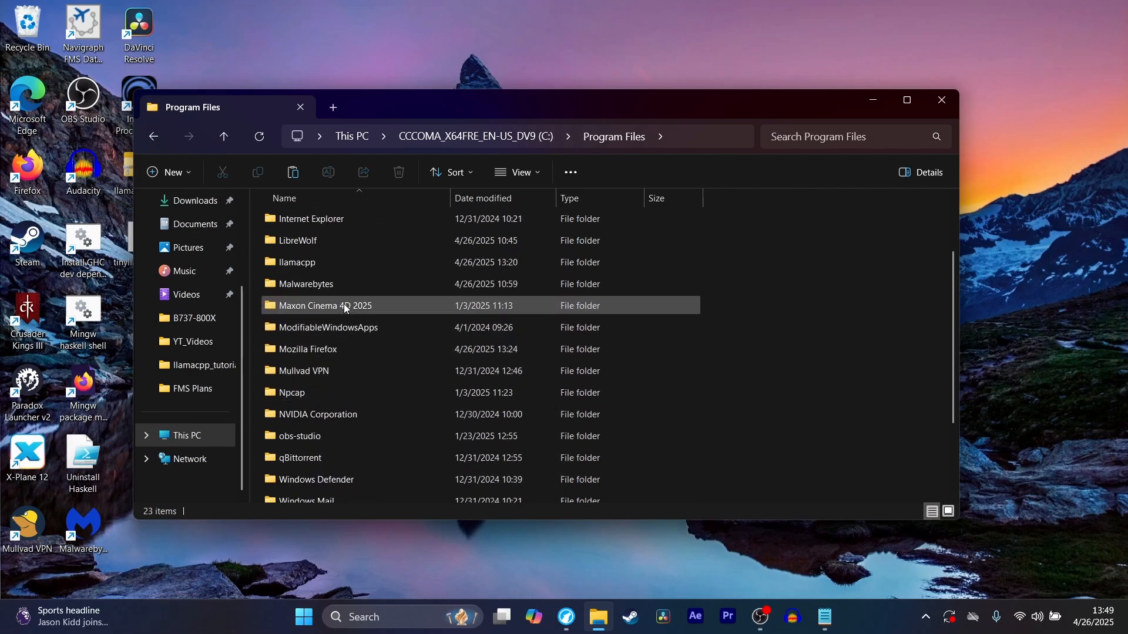
double_click(297, 262)
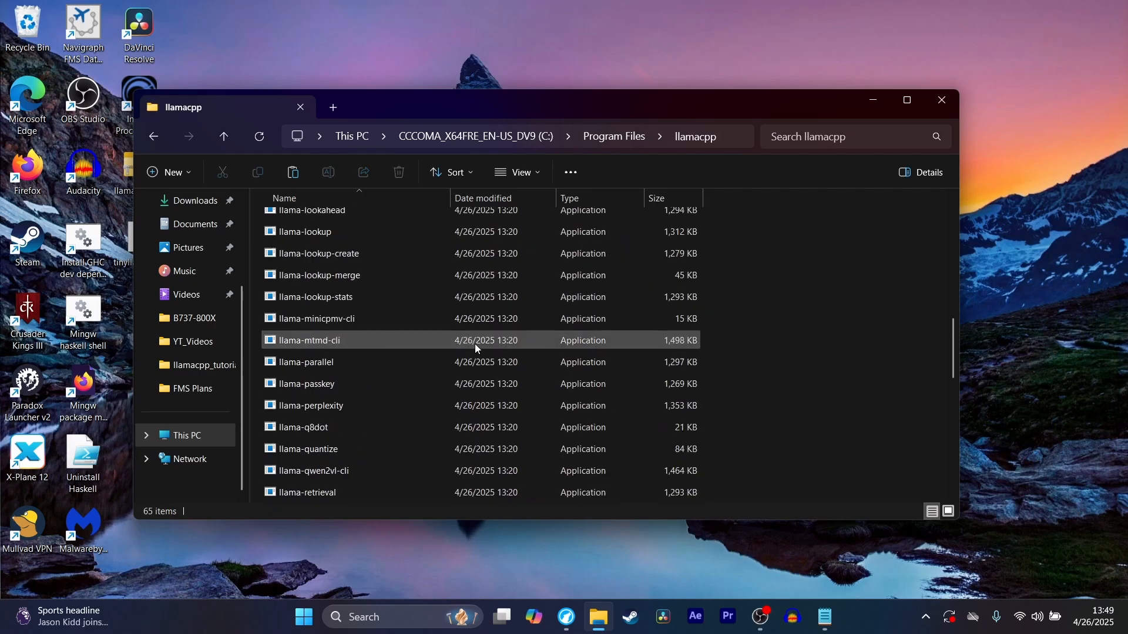
scroll("down", 3)
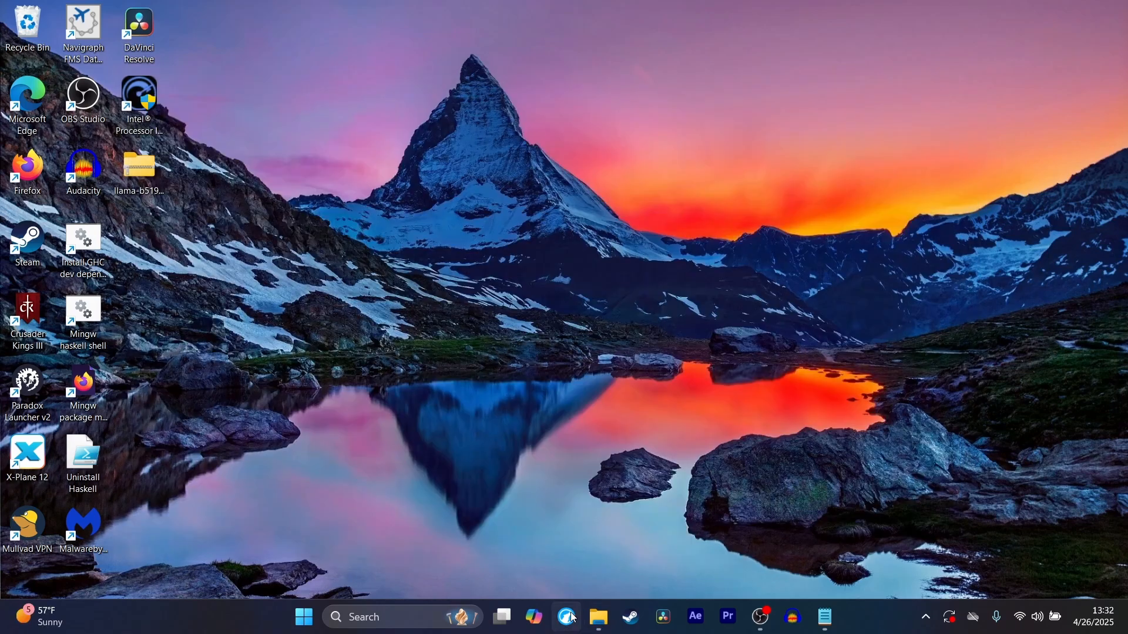
- Browse the TinyLlama-1.1B-Chat-v1.0-GGUF model card down to the Provided files table
left_click(567, 617)
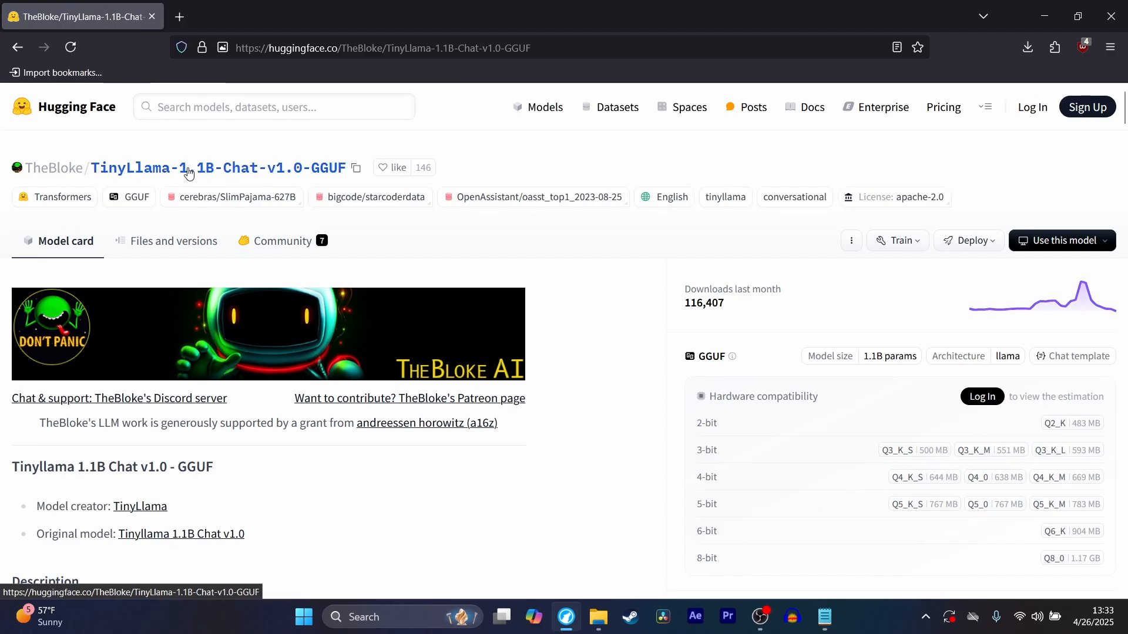
mouse_move(259, 304)
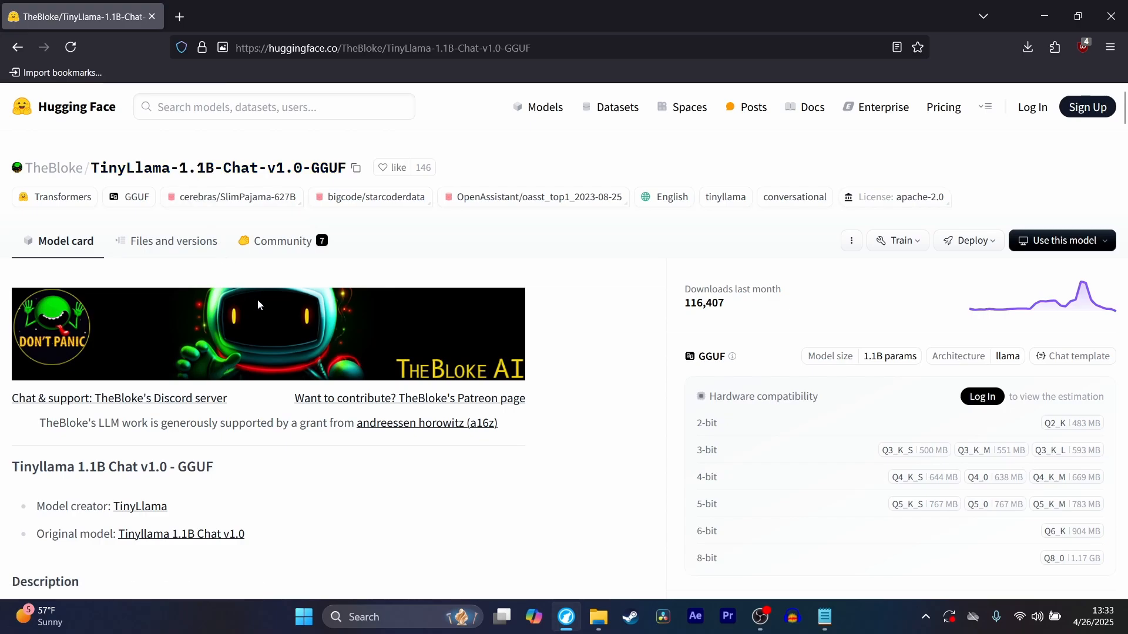
scroll("down", 3)
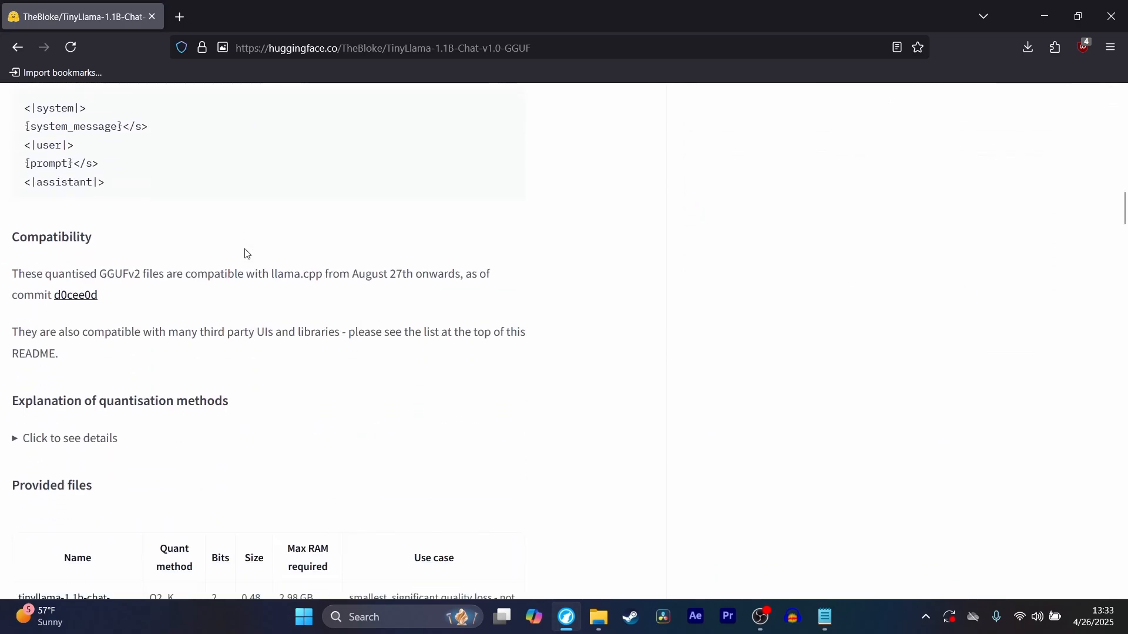
scroll("down", 3)
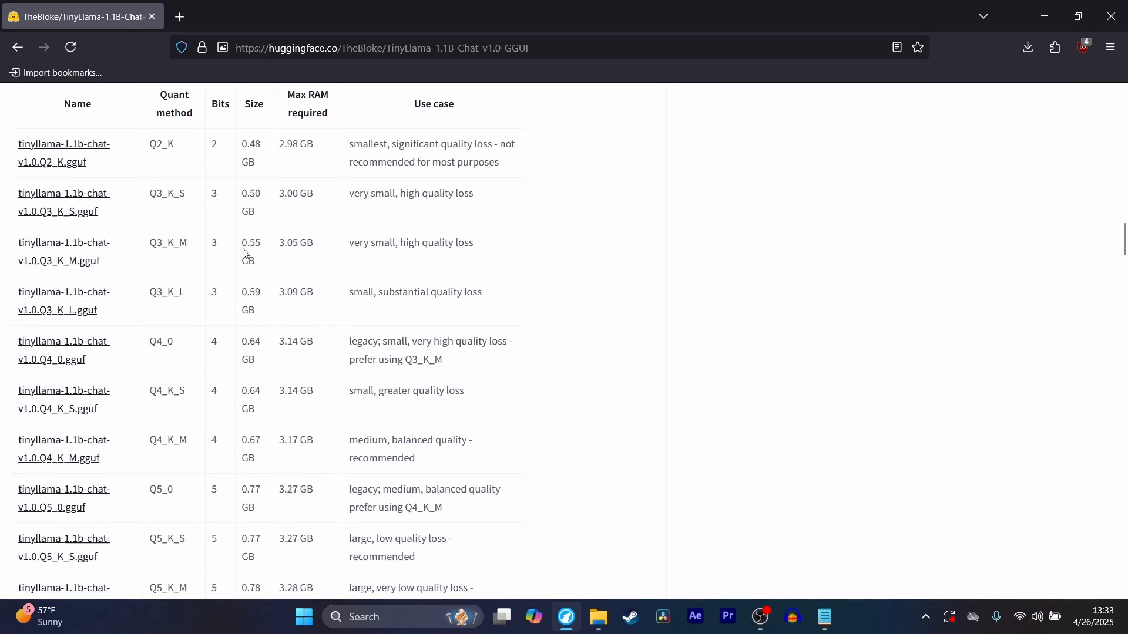
scroll("down", 3)
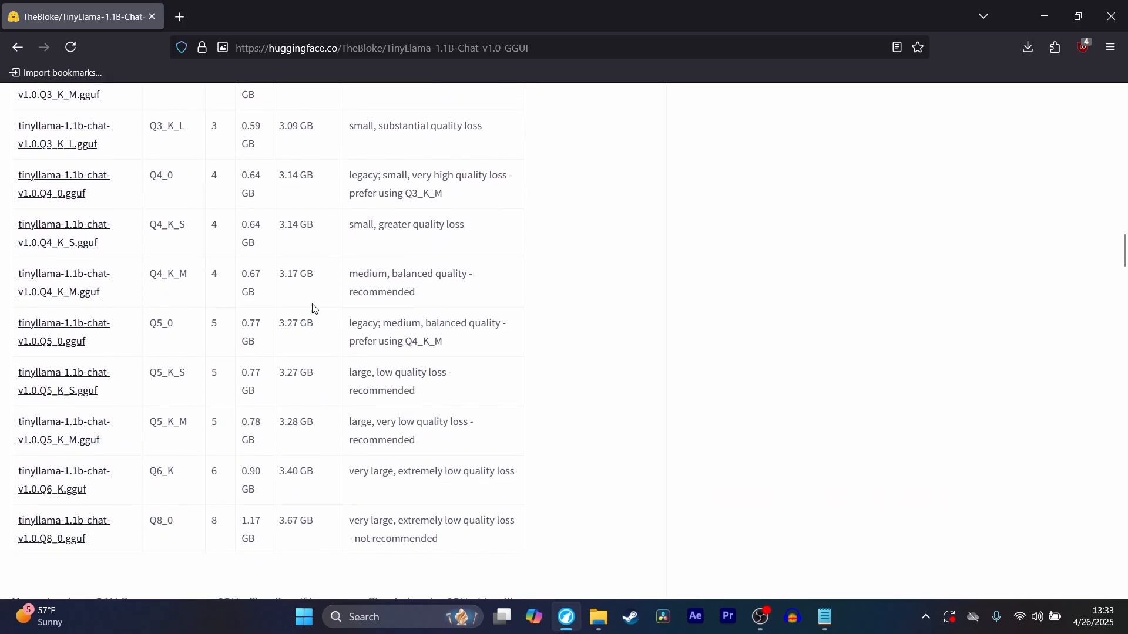
scroll("up", 3)
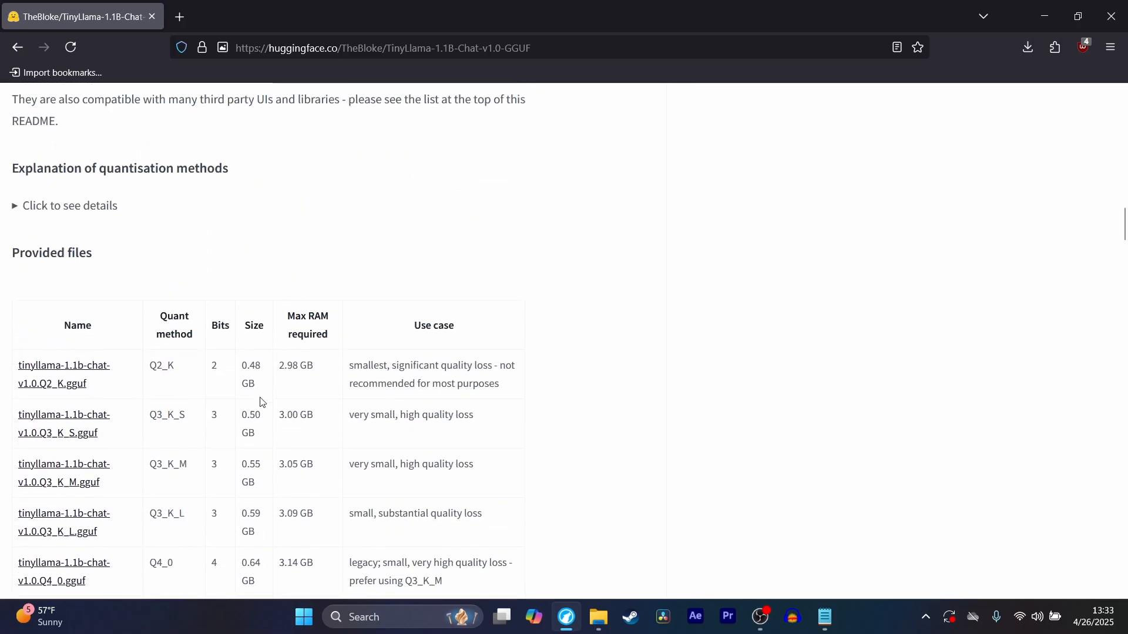
scroll("down", 3)
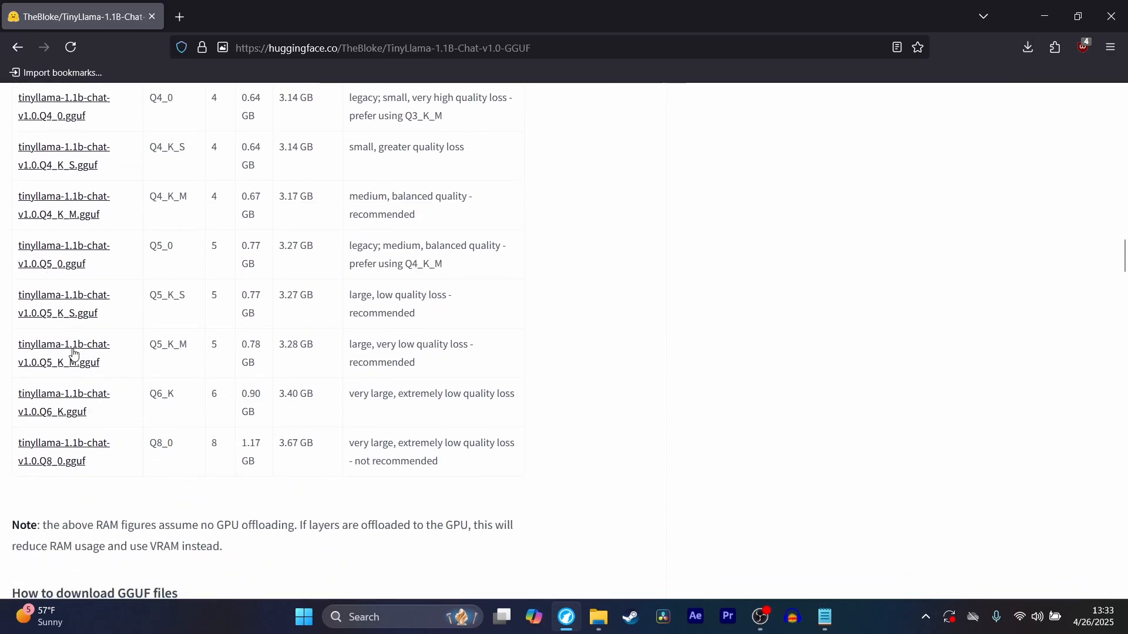
mouse_move(63, 353)
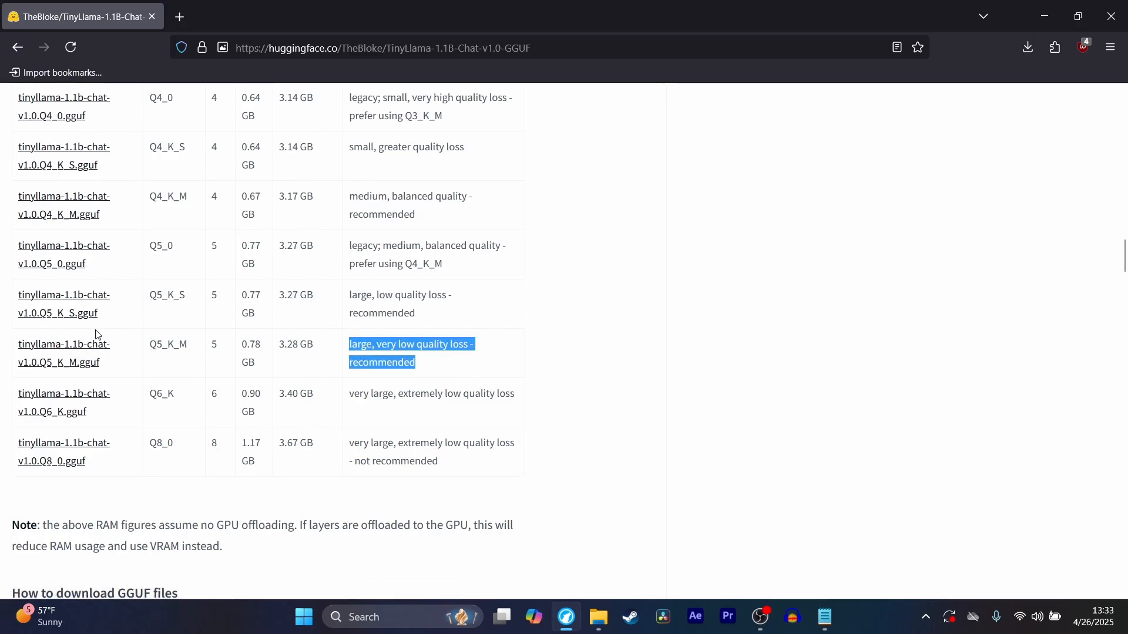
- Go to the tinyllama-1.1b-chat-v1.0.Q5_K_M.gguf file page
left_click(63, 353)
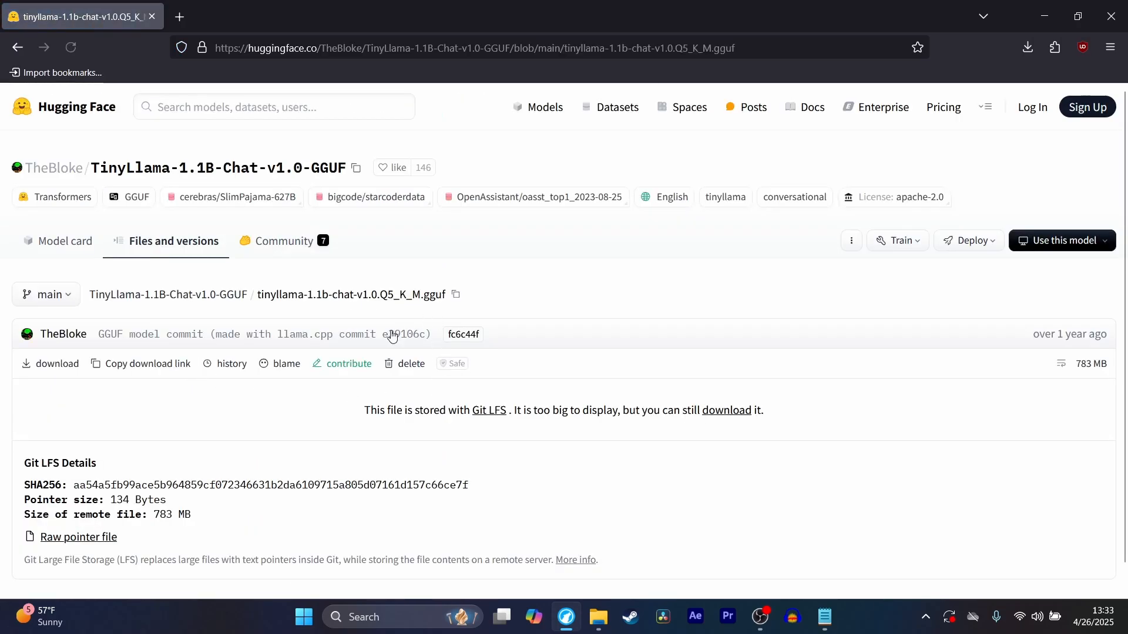
scroll("down", 3)
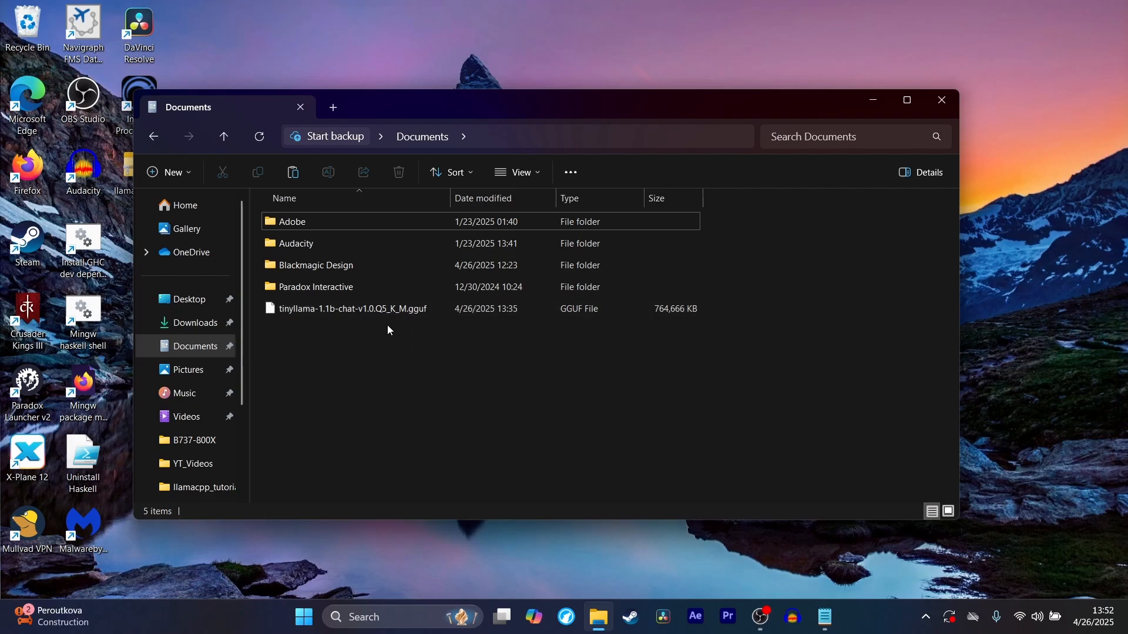
mouse_move(359, 372)
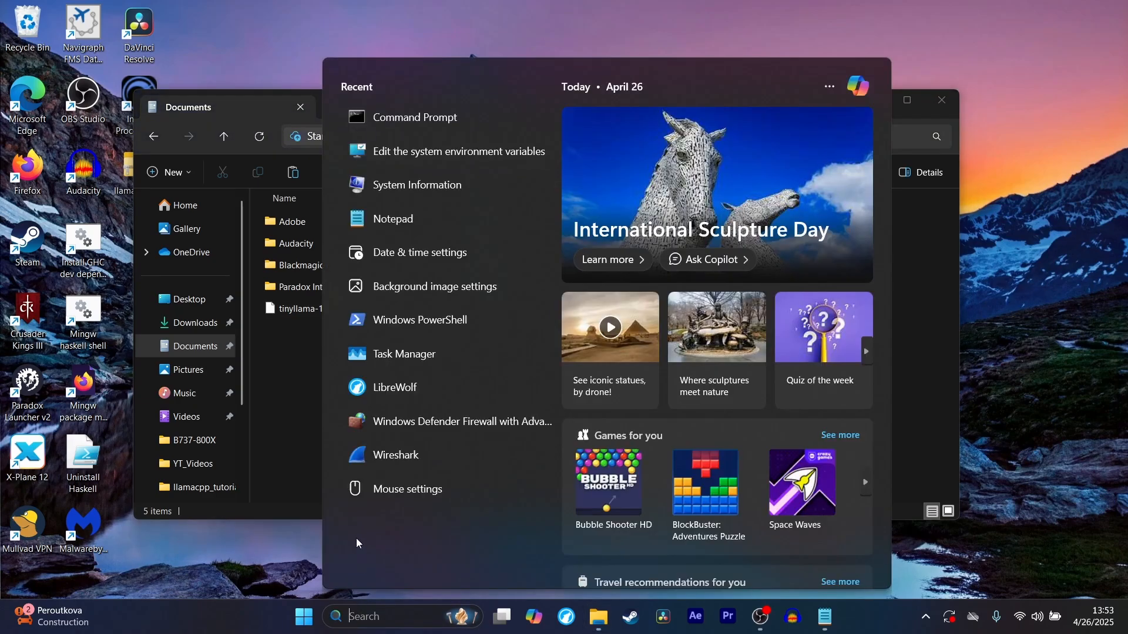
- Launch Command Prompt, enter cd Documents, and check the Documents path in File Explorer
left_click(413, 116)
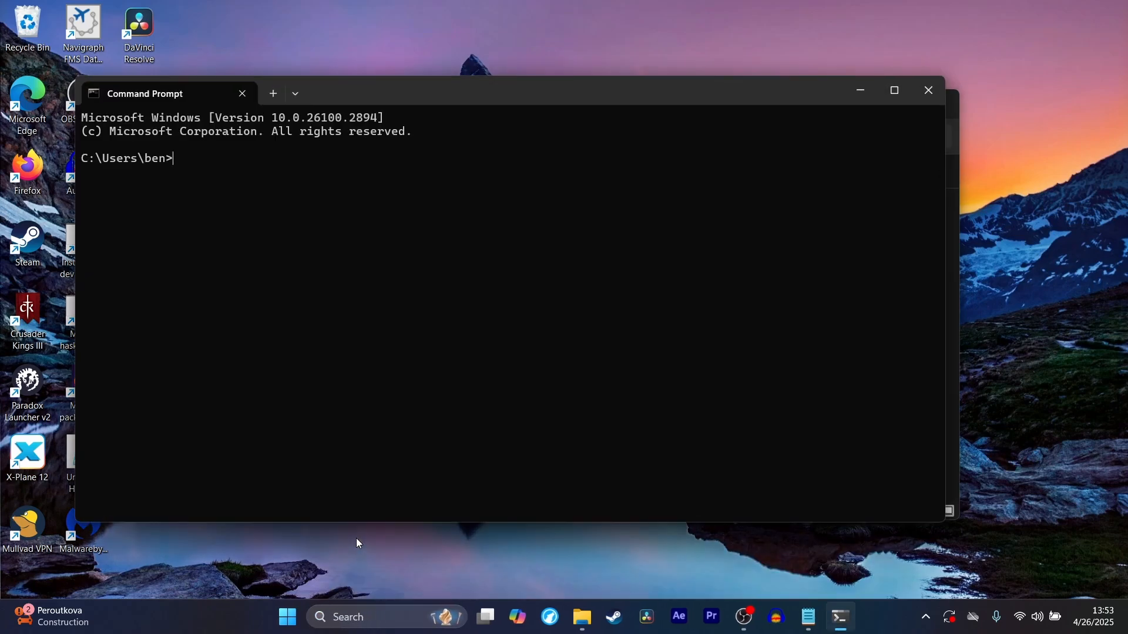
type("cd")
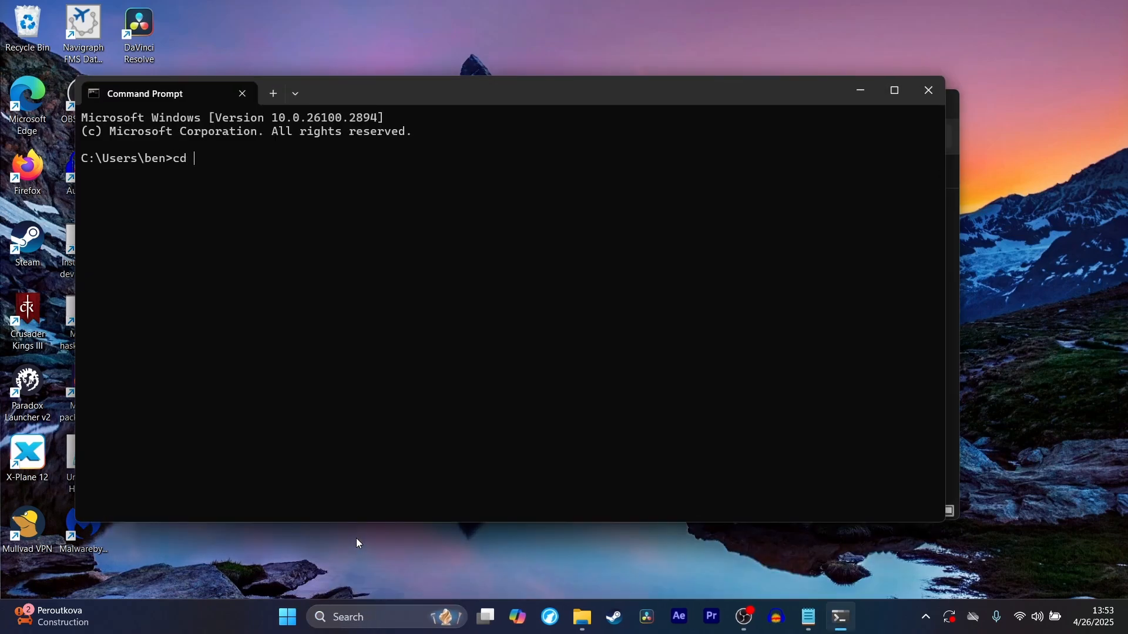
type("Documen")
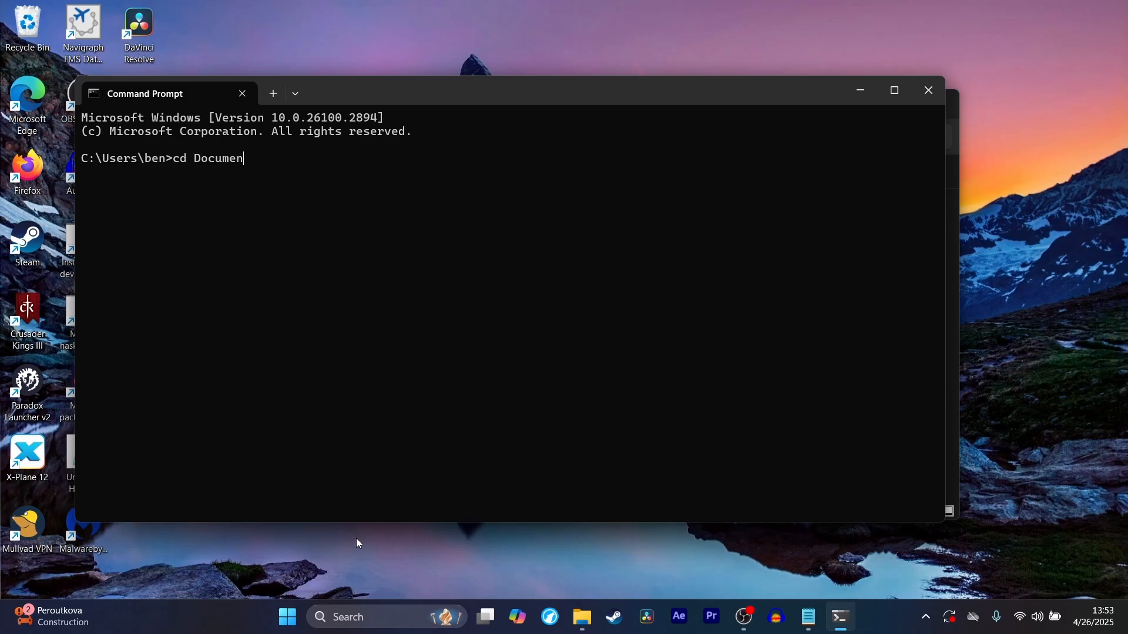
type("ts")
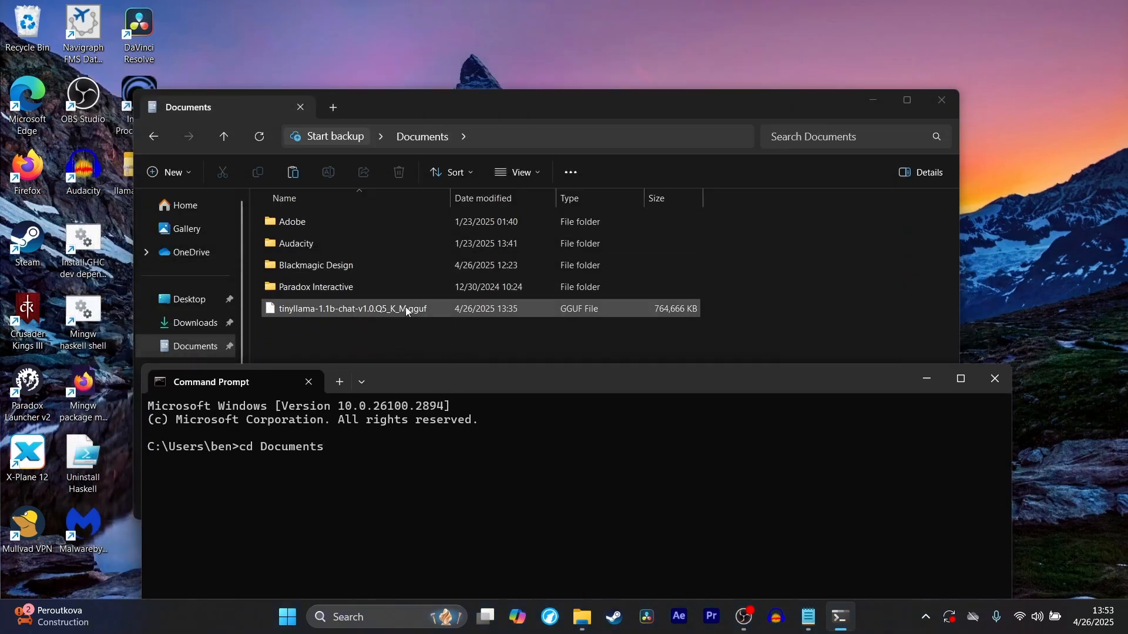
left_click(505, 137)
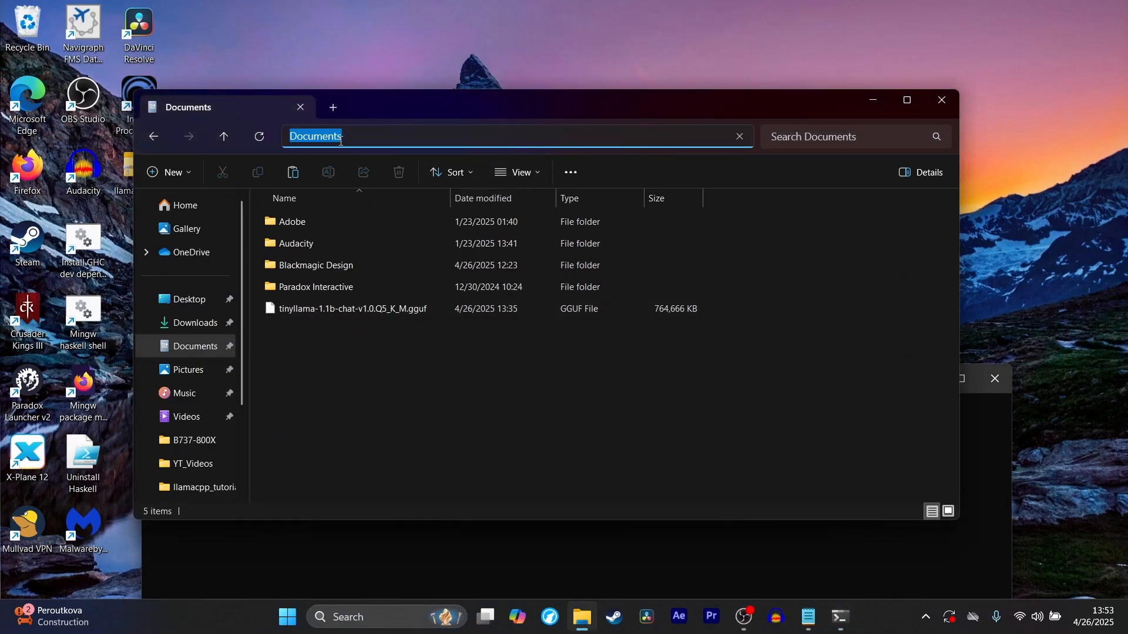
mouse_move(469, 520)
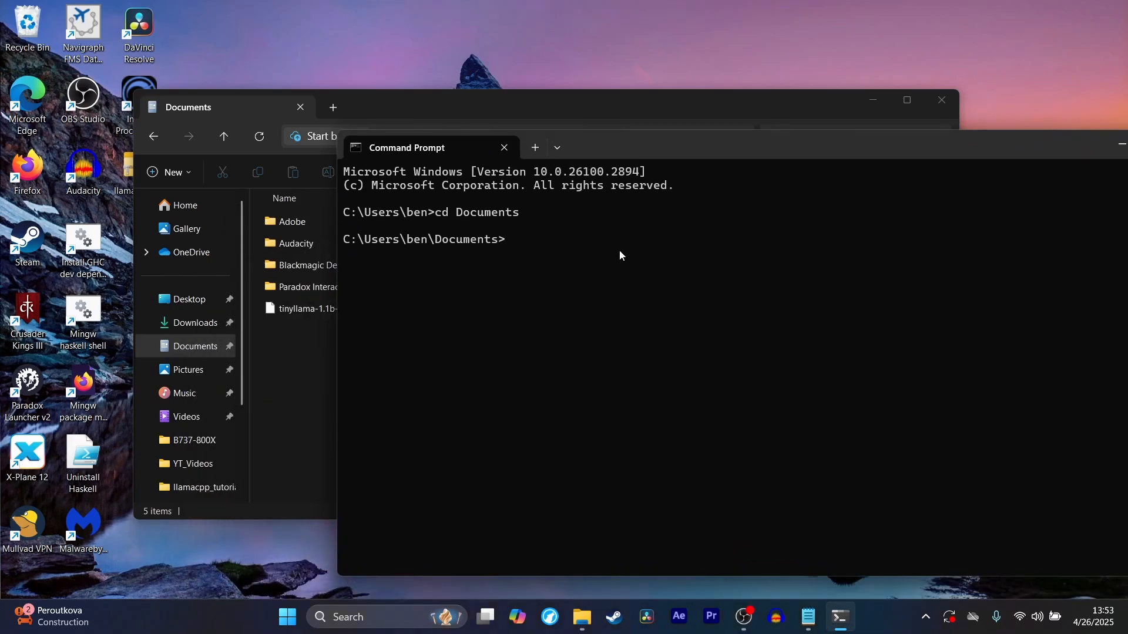
- Rename the model file to tinyllama.gguf and run llama-cli -m tinyllama.gguf
type("llama-c")
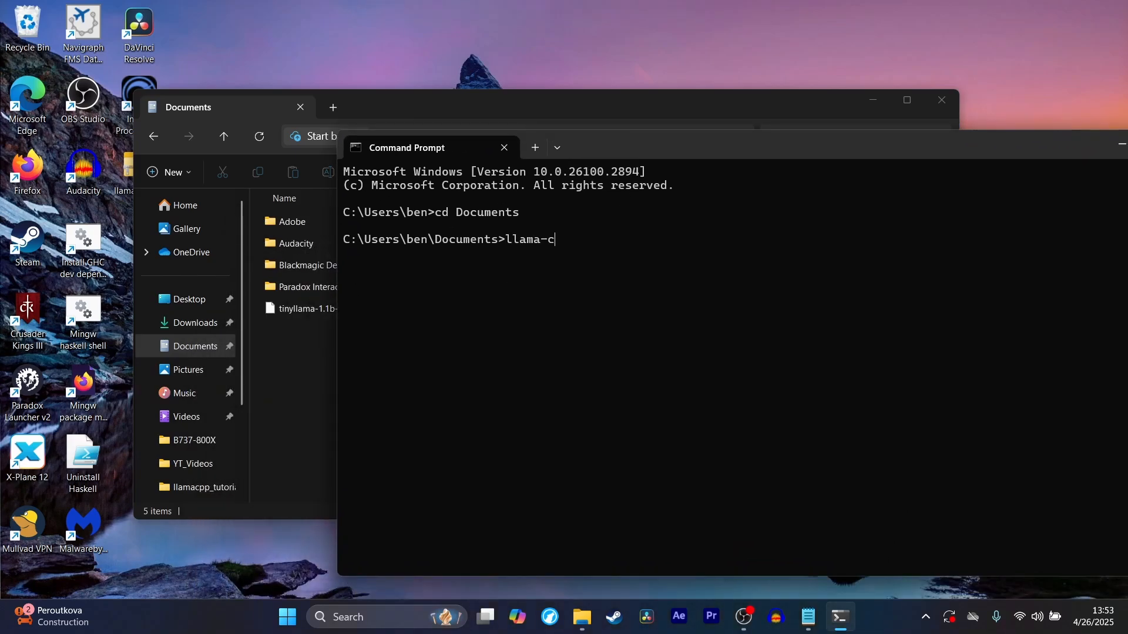
type("li -m")
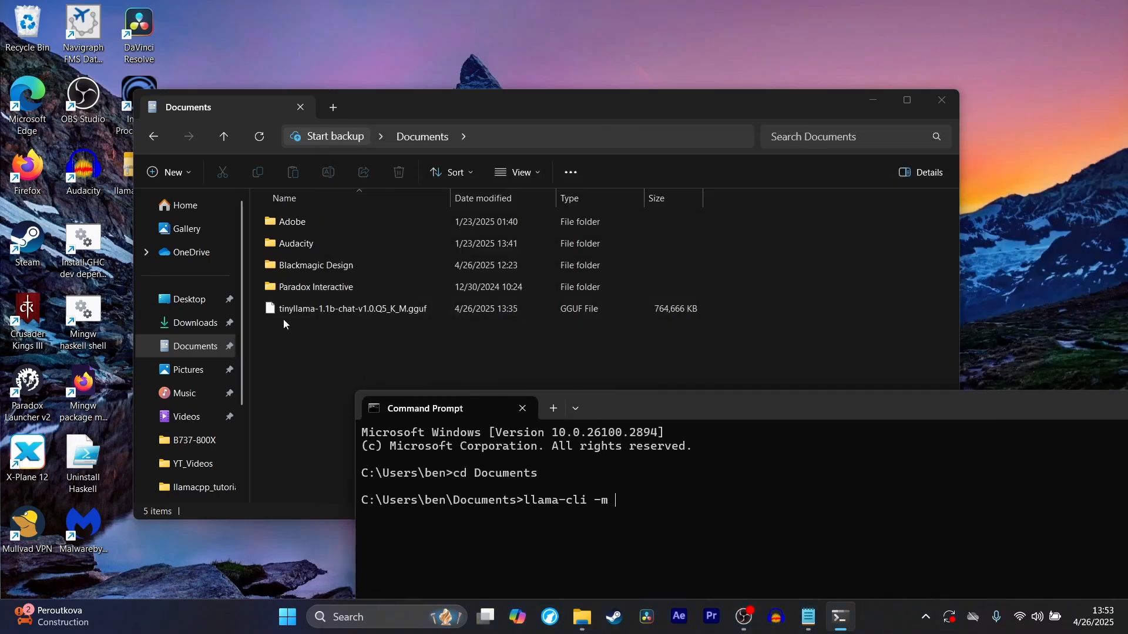
left_click(353, 309)
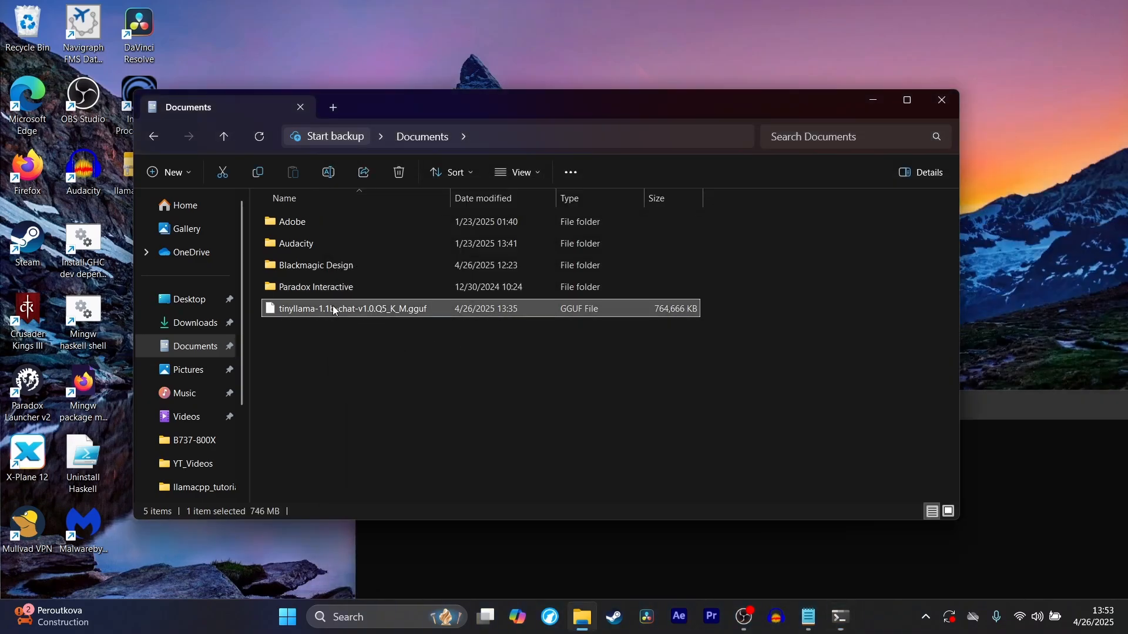
key("F2")
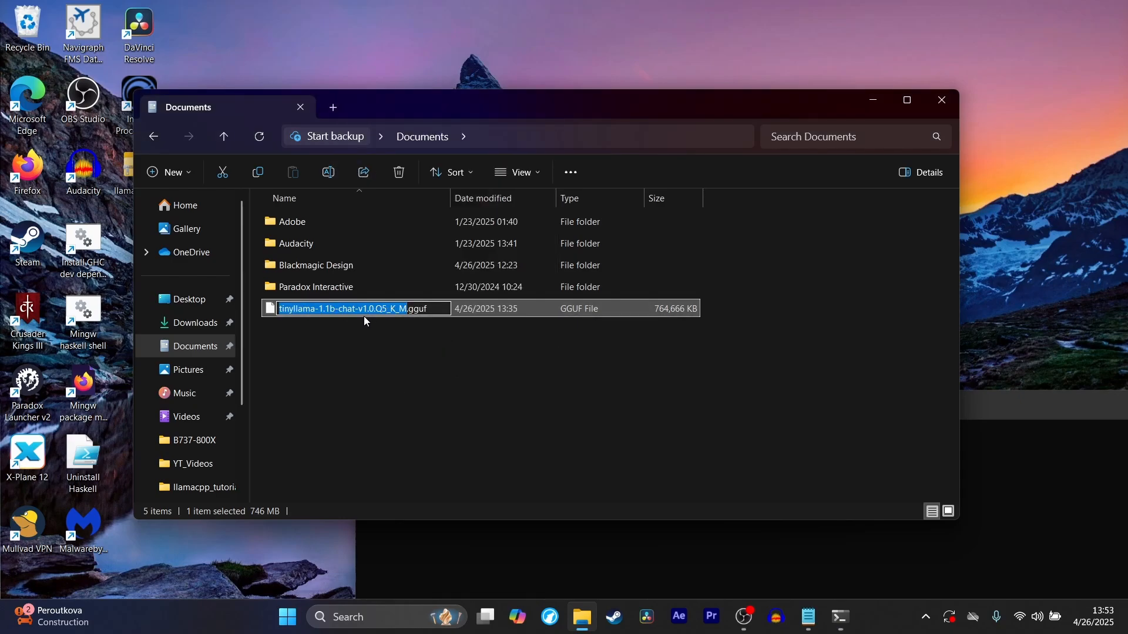
type("tinn")
left_click(742, 499)
type("llama-cli -m")
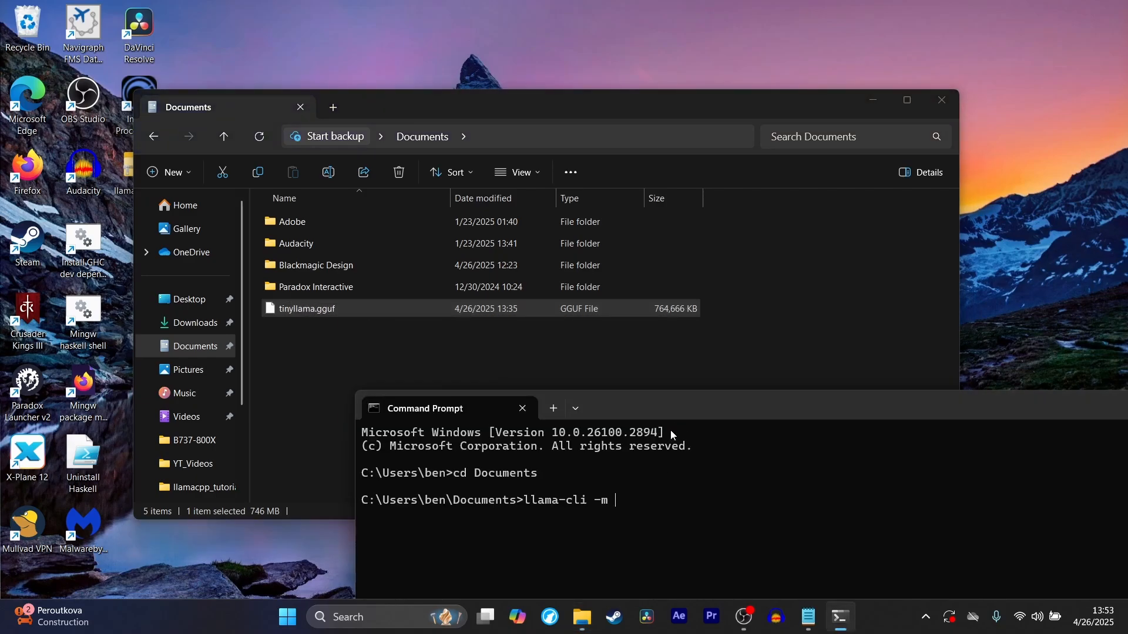
type("tinyllam")
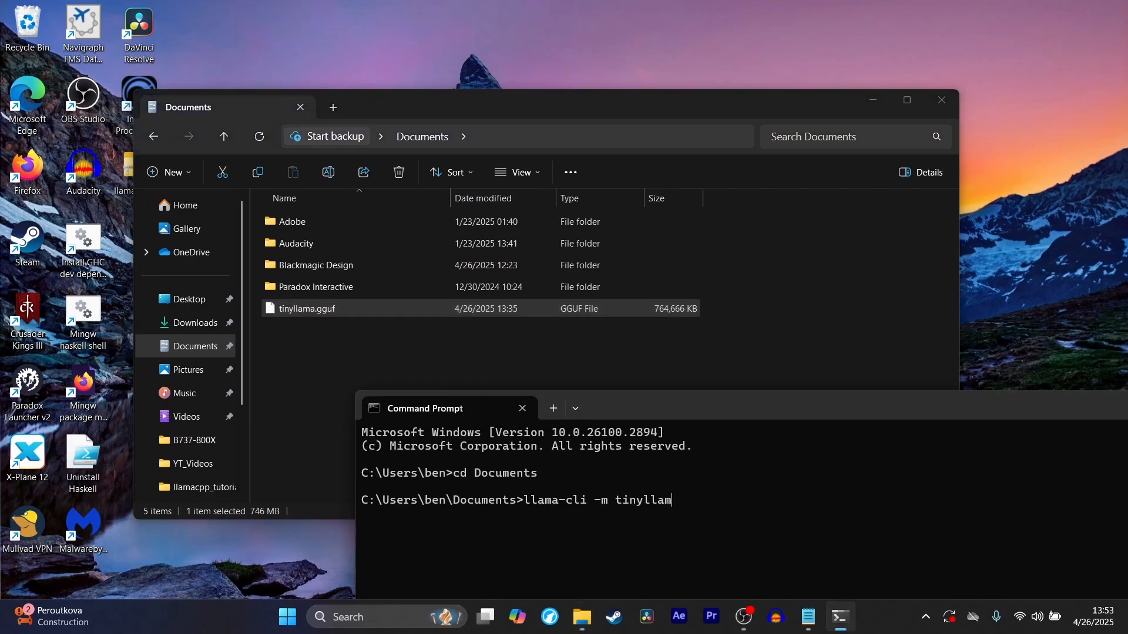
type("a.gguf")
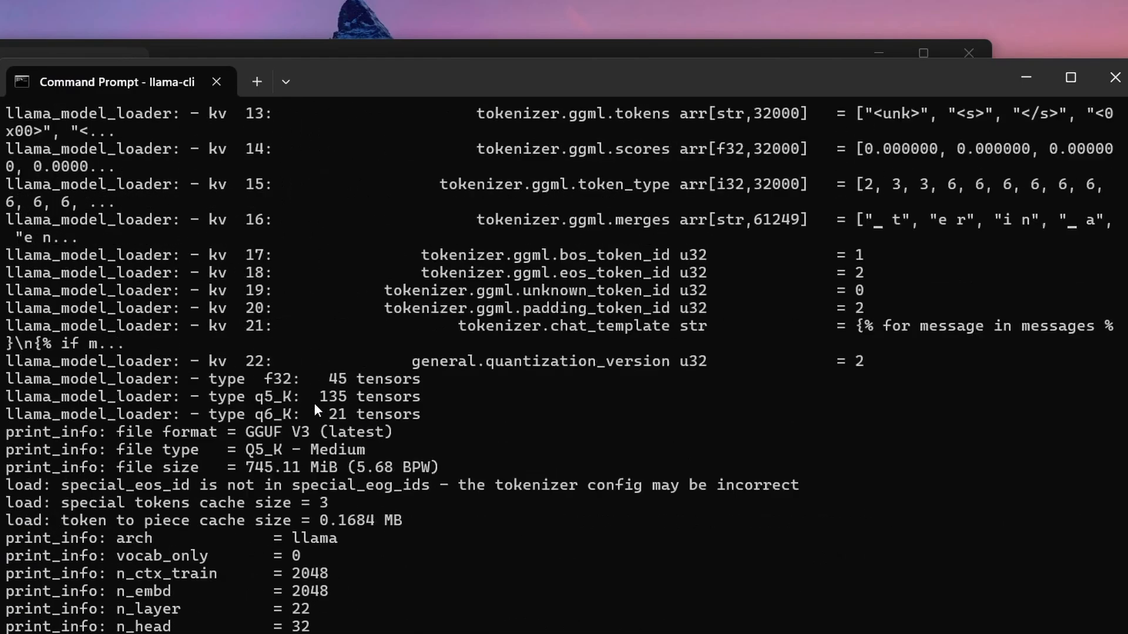
scroll("down", 3)
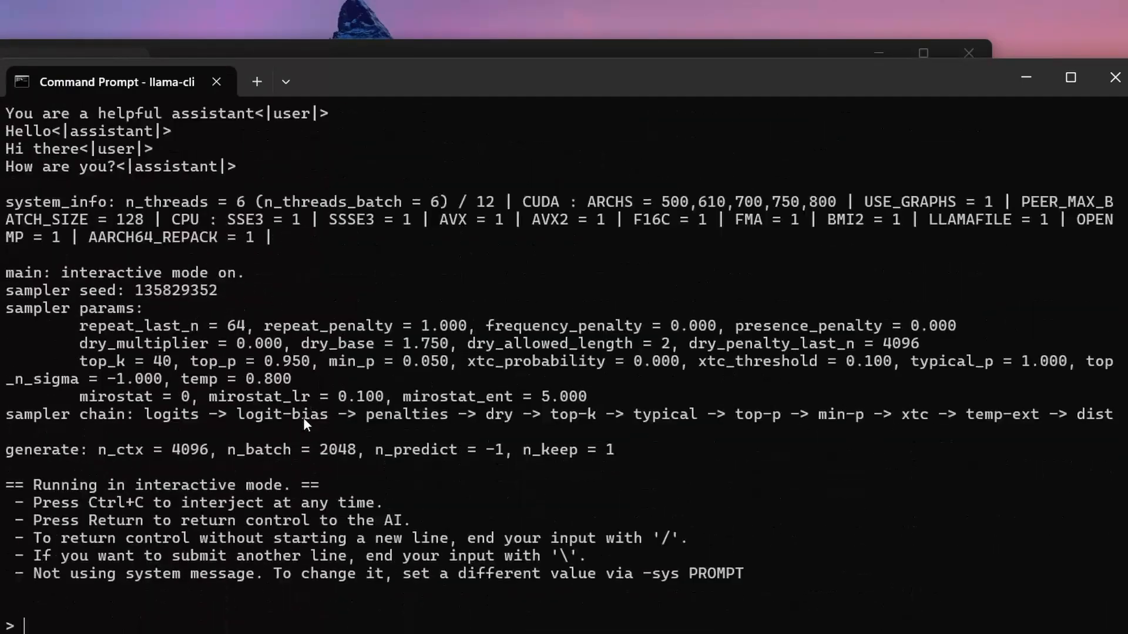
- Ask "how many r's are in the word strawberry?" and select TinyLlama's one-r reply
type("how many")
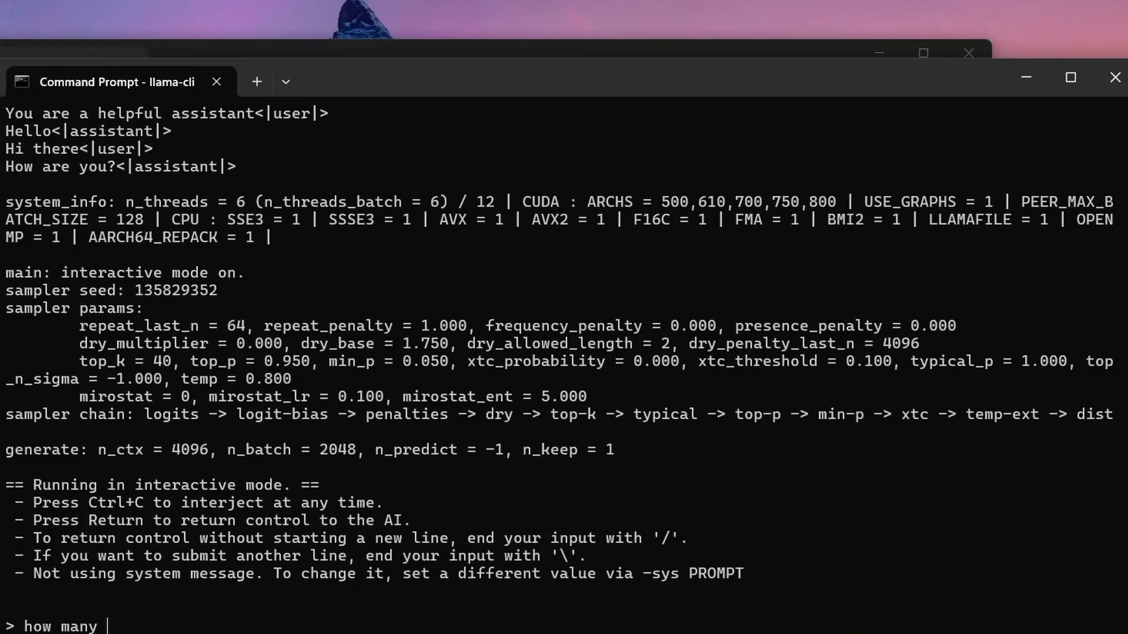
type("r's are in the word stra")
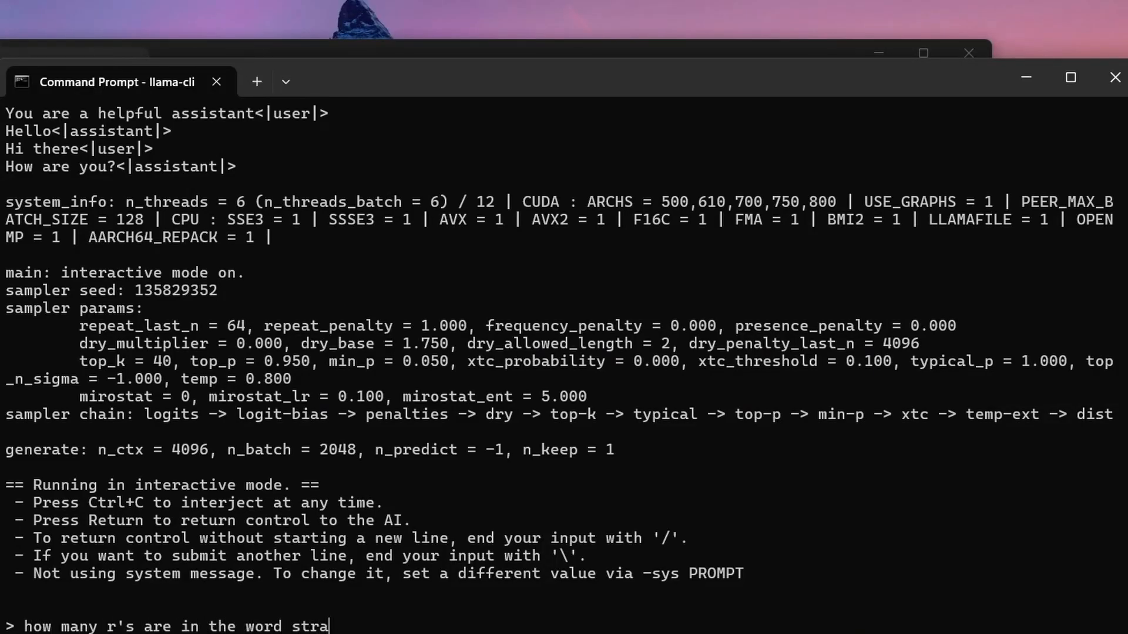
type("wberry?")
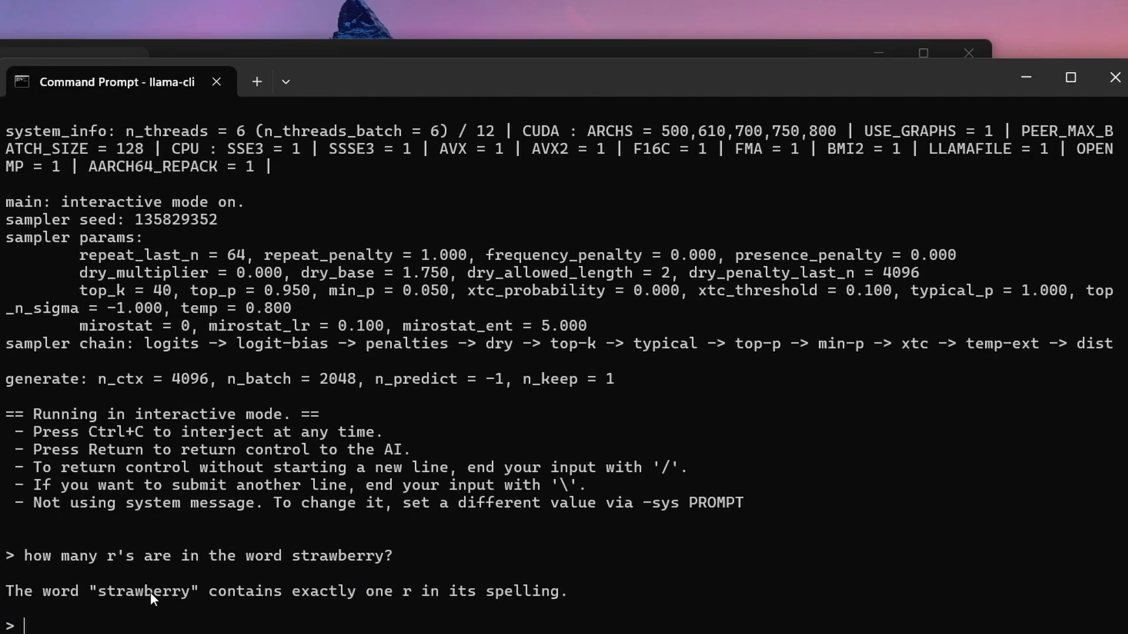
mouse_move(69, 598)
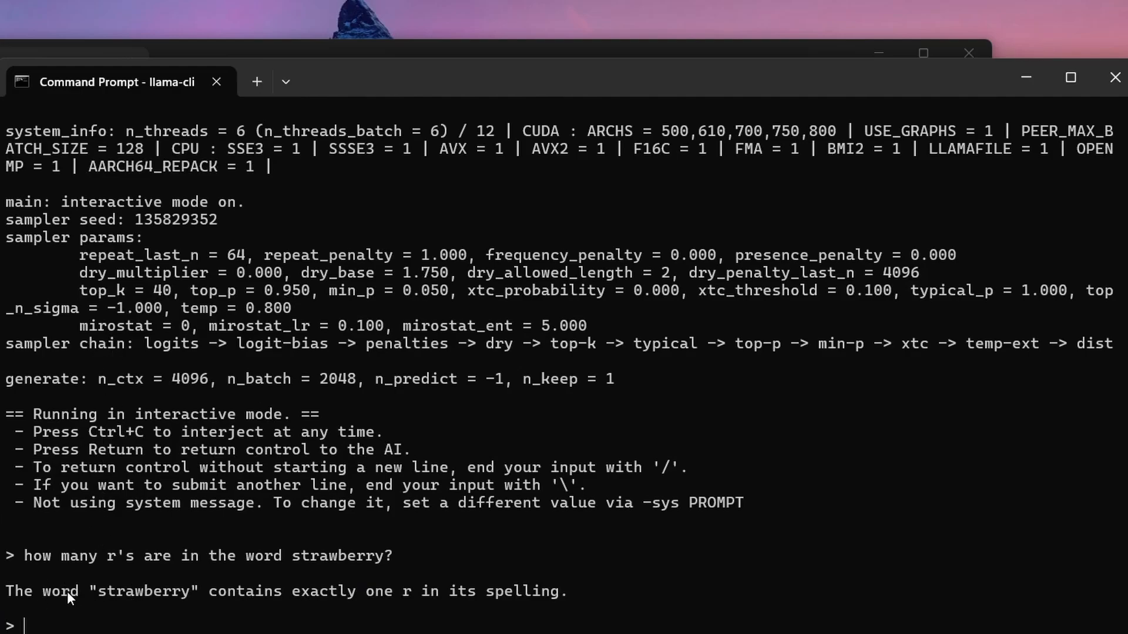
left_click_drag(7, 591, 566, 591)
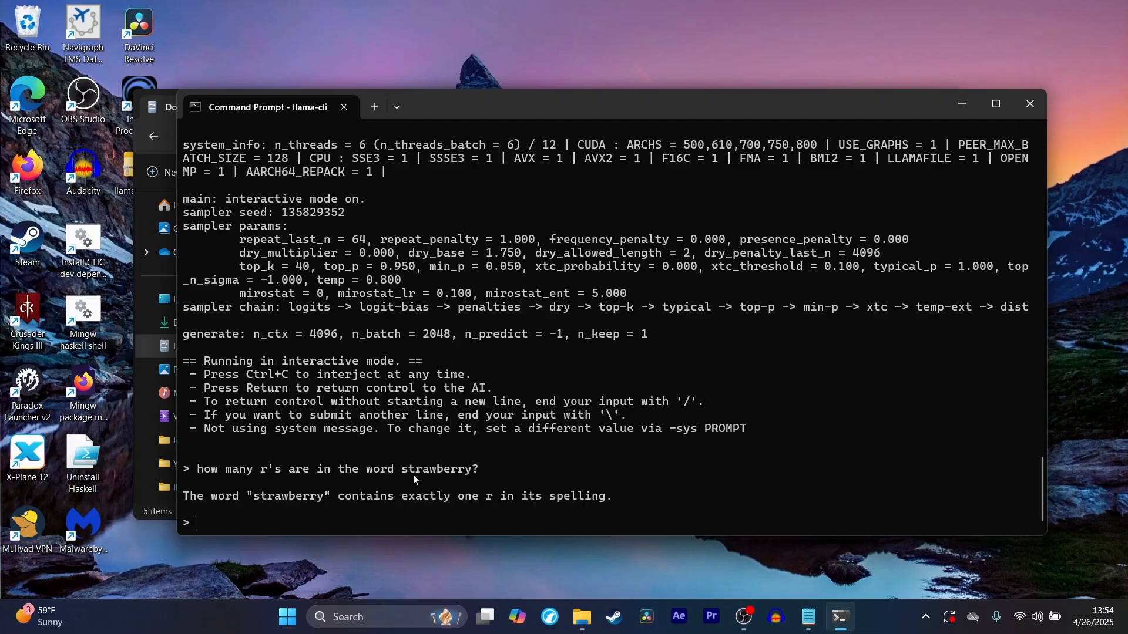
mouse_move(386, 351)
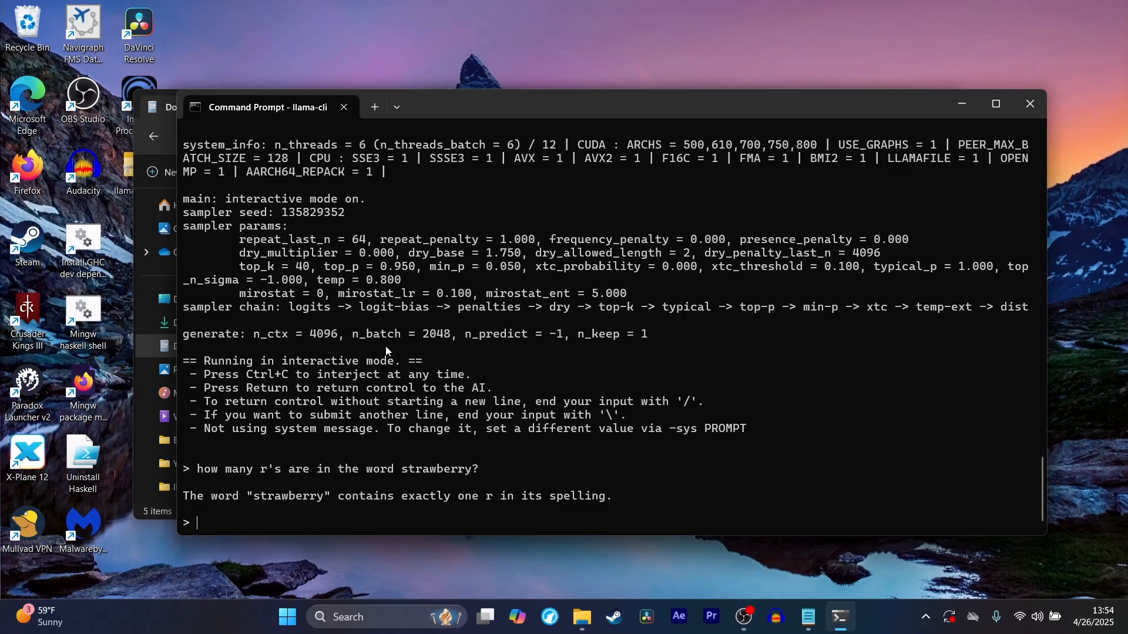
mouse_move(438, 108)
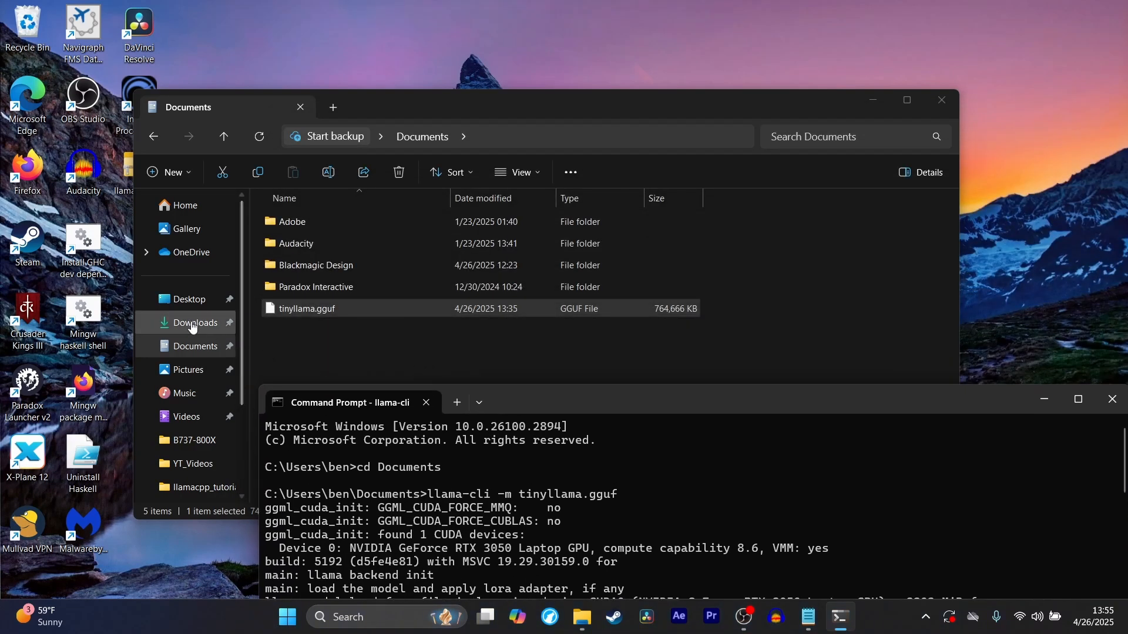
- Browse to the Downloads folder in File Explorer before returning to the TinyLlama chat
left_click(194, 322)
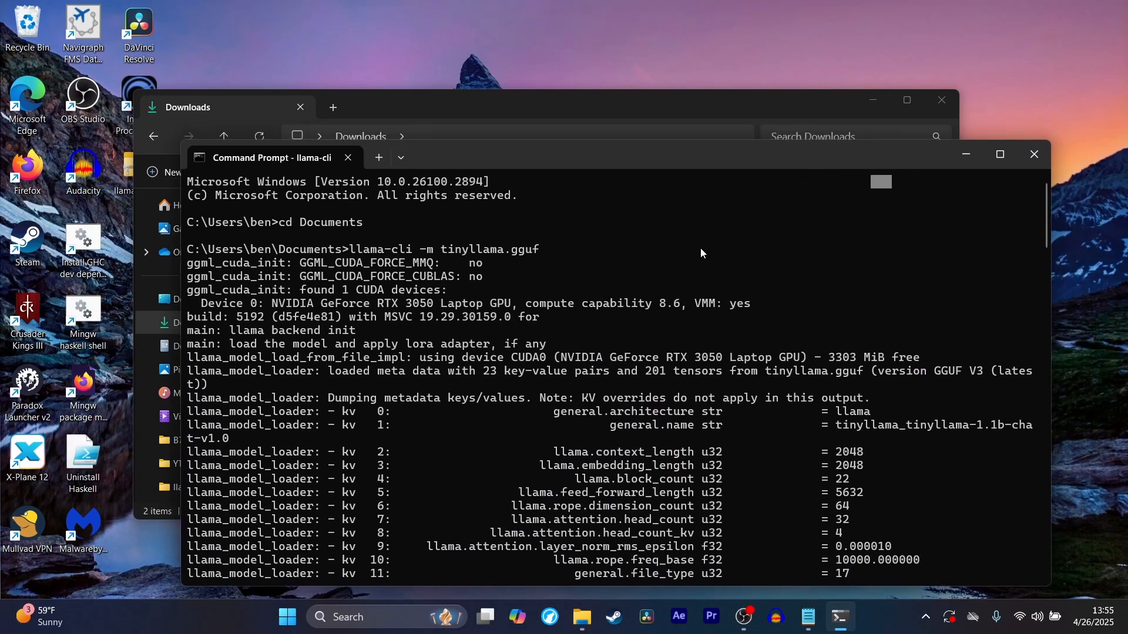
mouse_move(656, 176)
type("how many r's are in the word strawberry?")
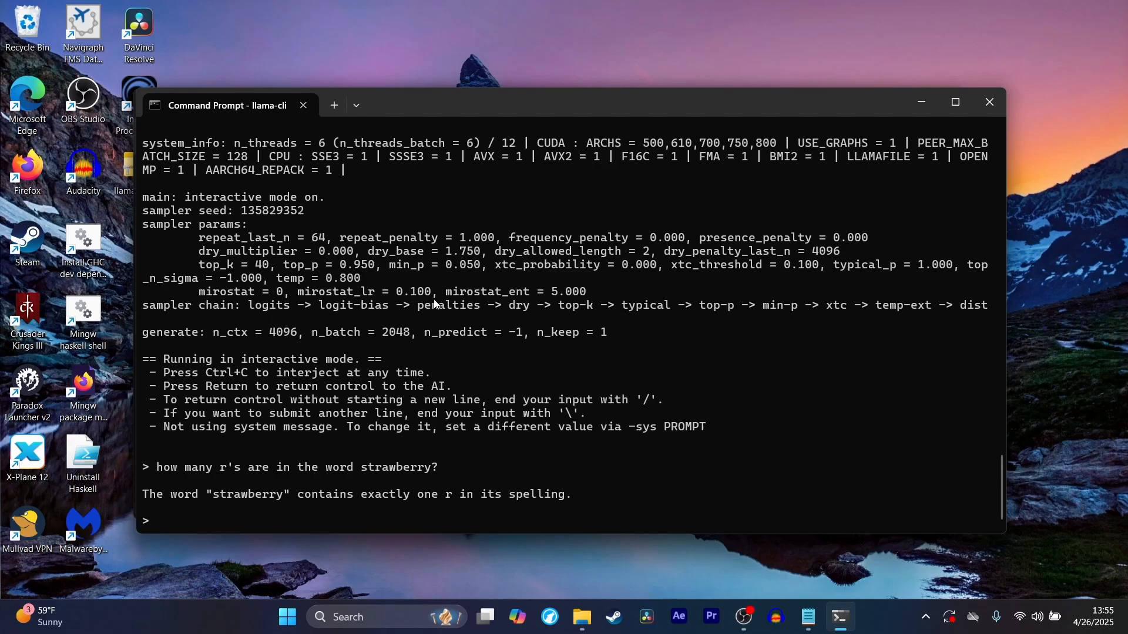
mouse_move(725, 406)
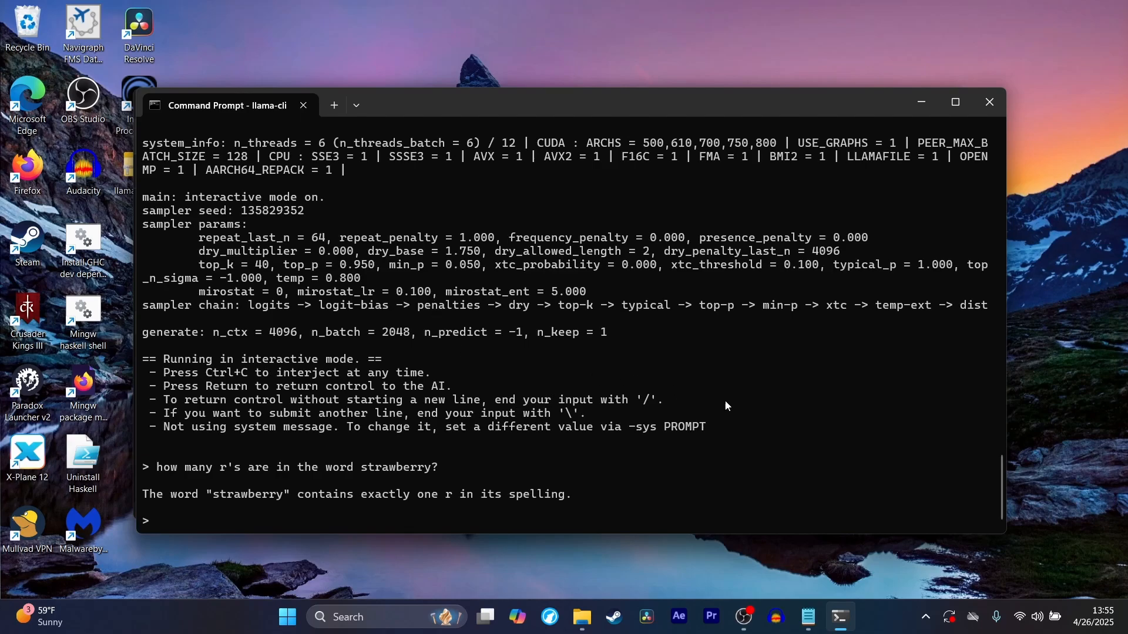